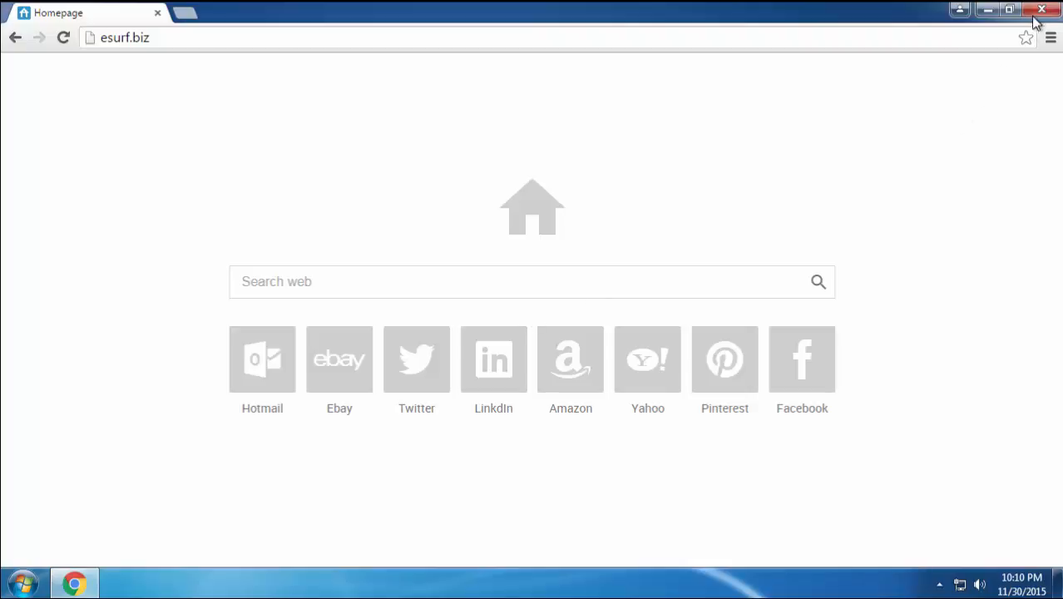
- Close the Chrome window showing the hijacked esurf.biz start page
click(1043, 9)
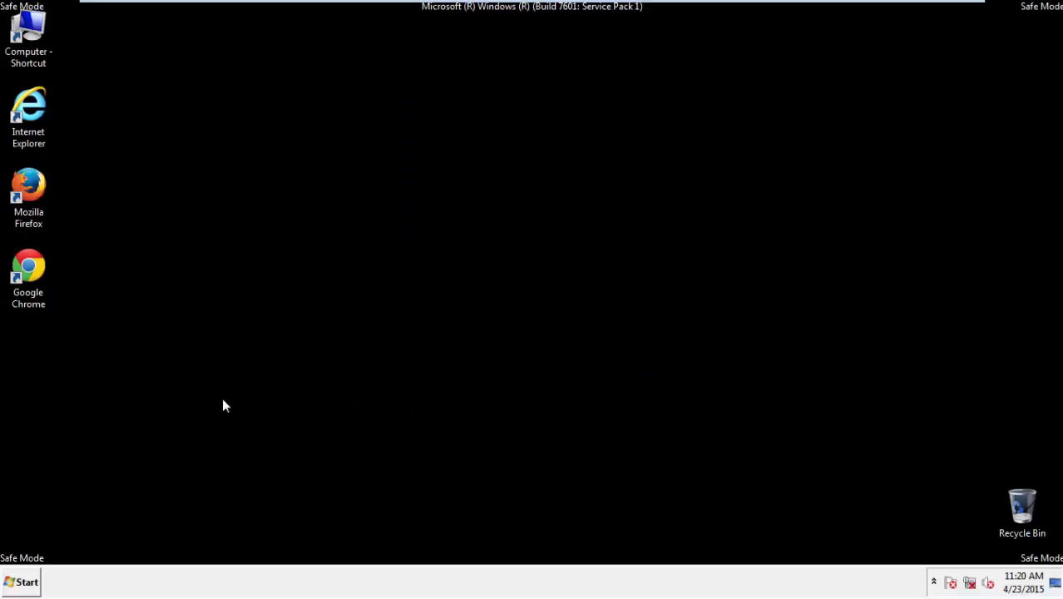
- Launch Registry Editor from a Start search for 'reg' and expand HKEY_CURRENT_USER
click(24, 581)
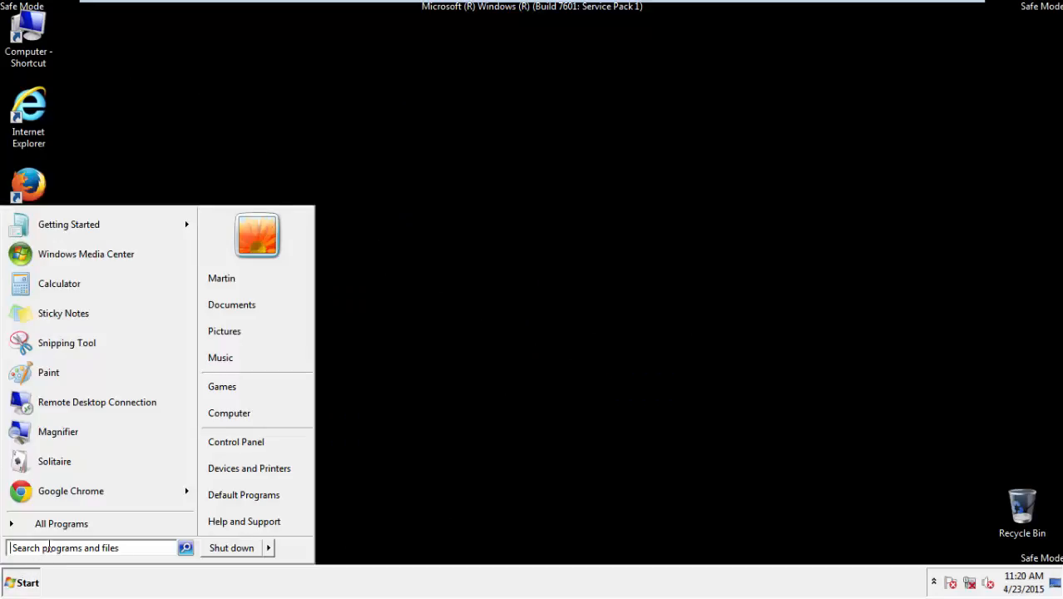
text(reg)
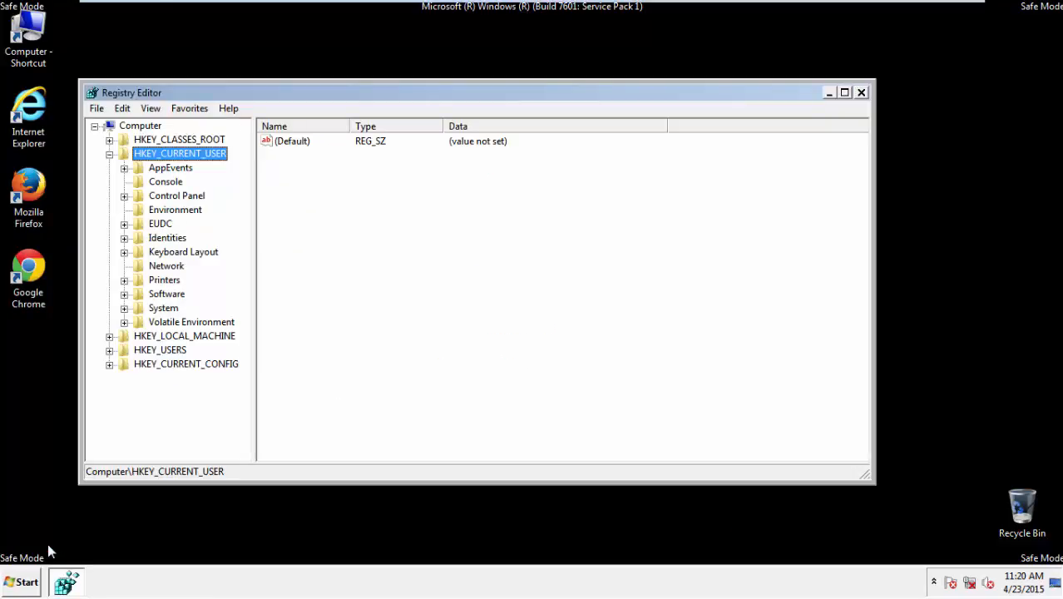
mouse_move(198, 155)
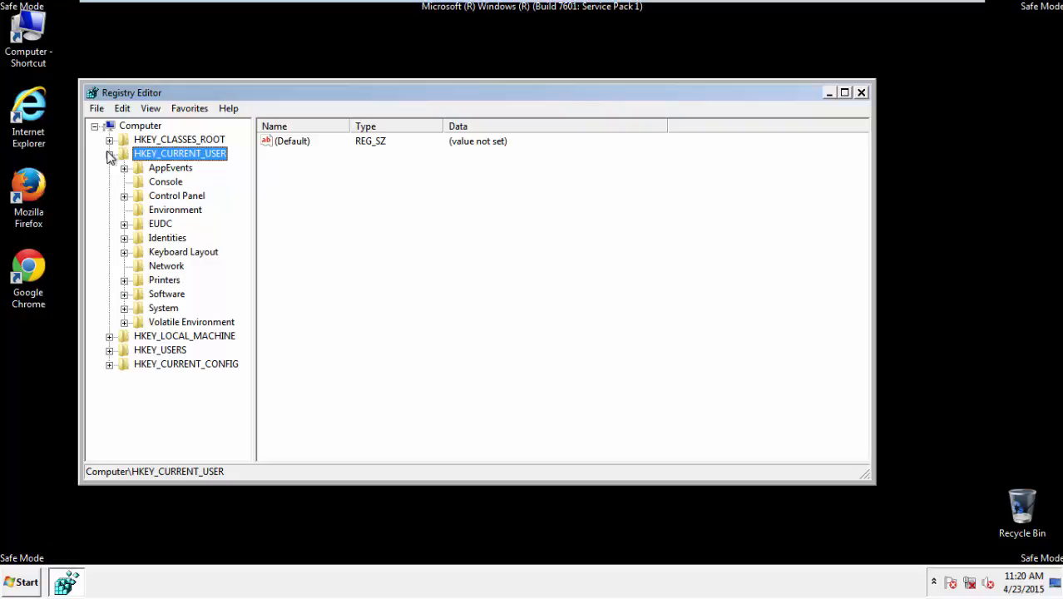
click(110, 153)
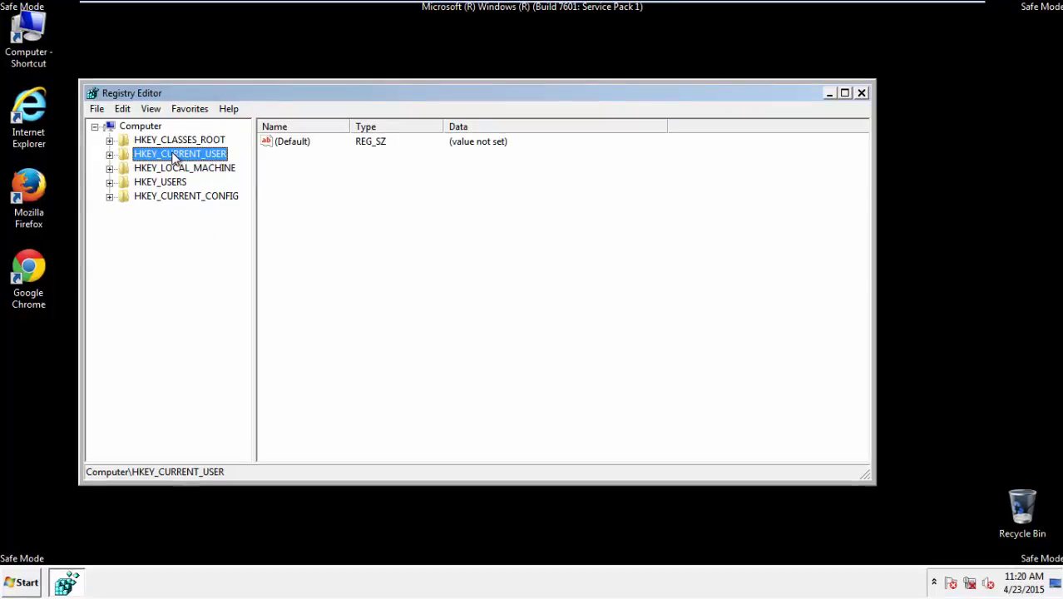
click(109, 153)
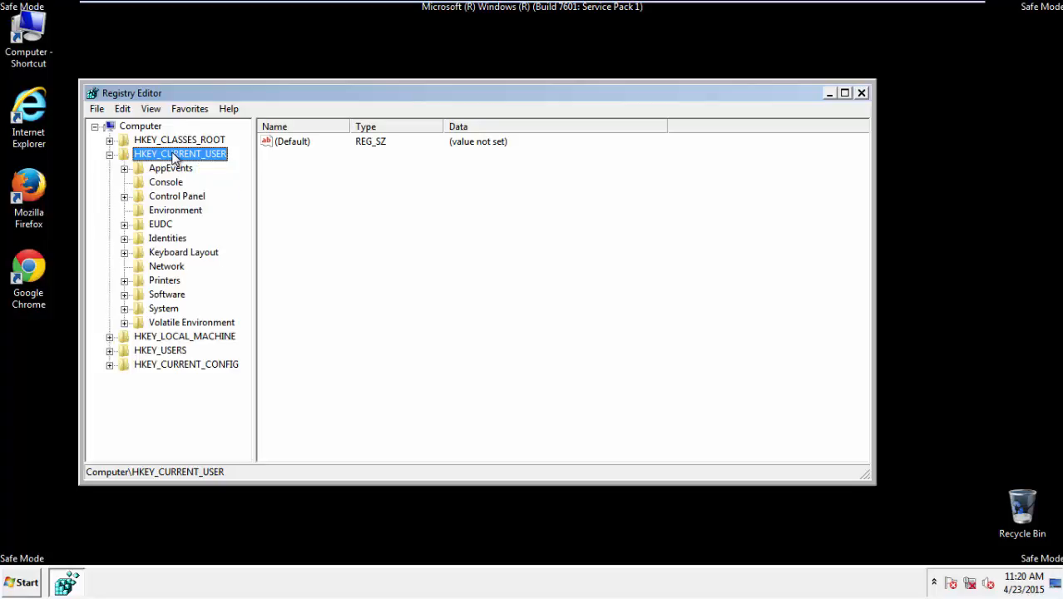
mouse_move(166, 295)
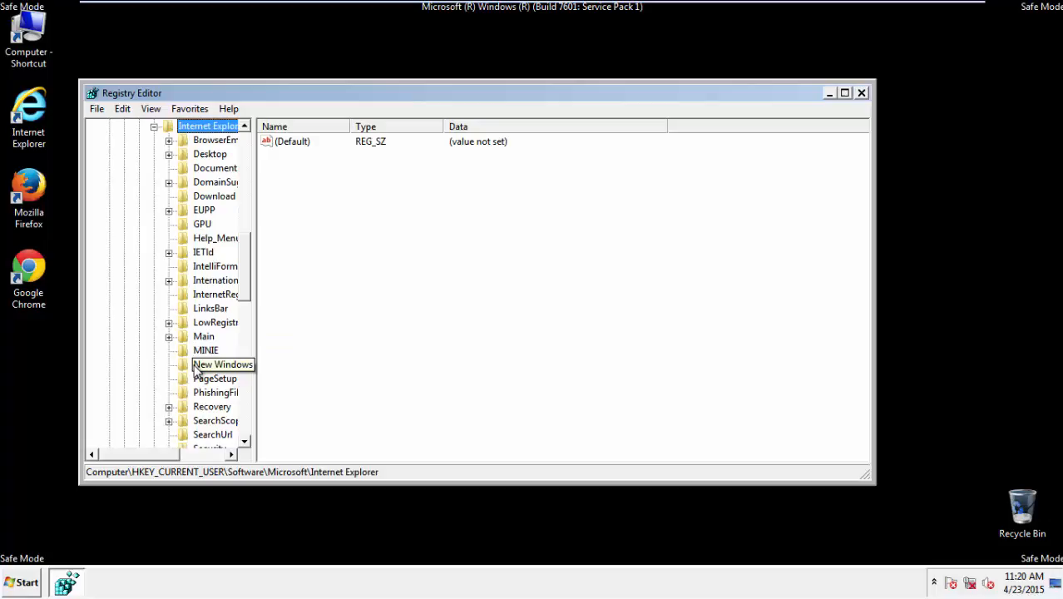
- Select the Internet Explorer\Main key to show its values
scroll(down, 3)
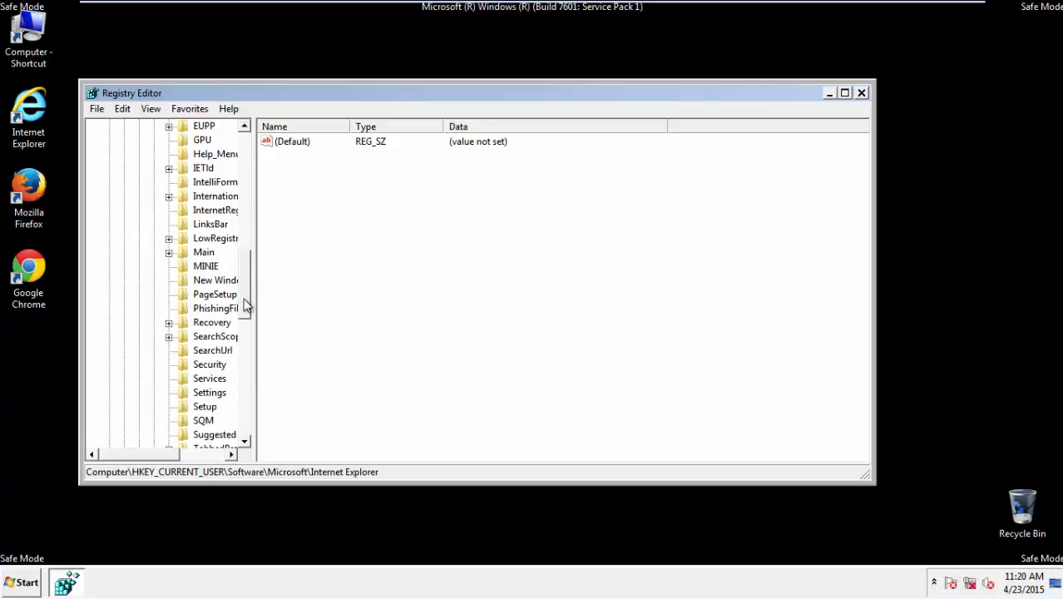
click(204, 251)
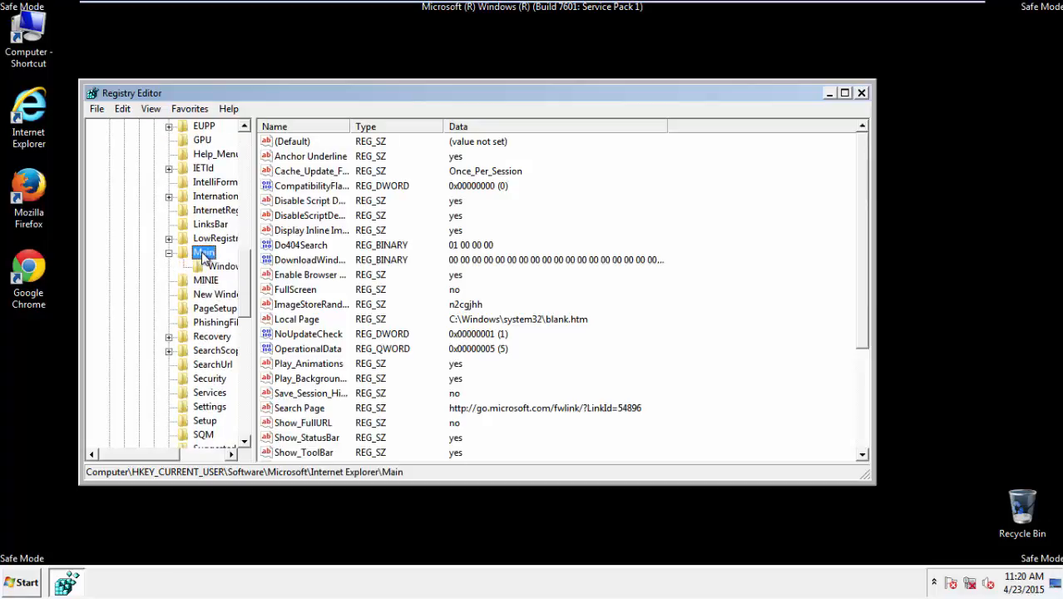
click(204, 252)
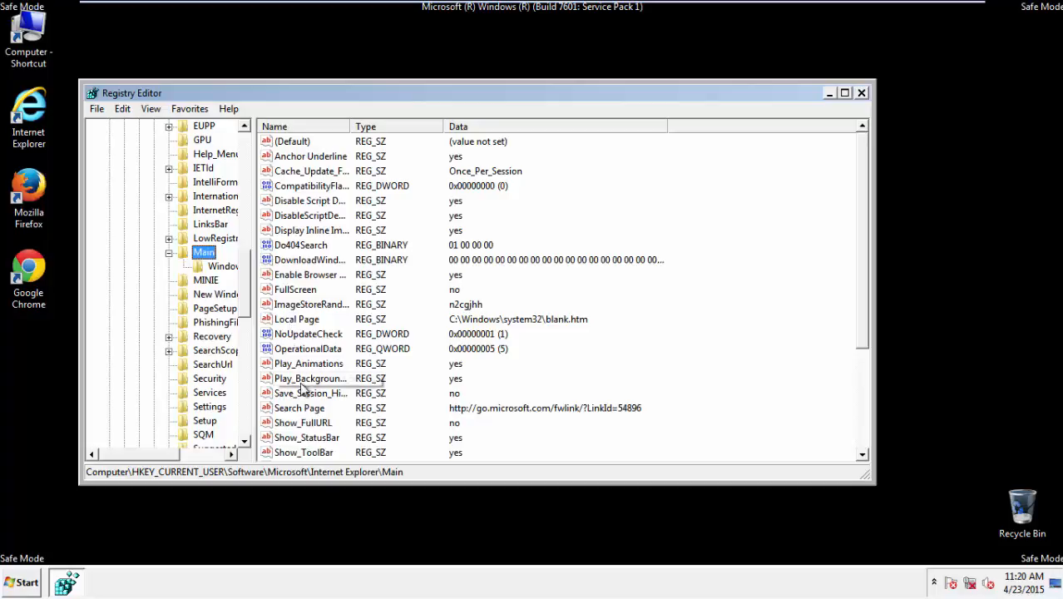
double_click(313, 392)
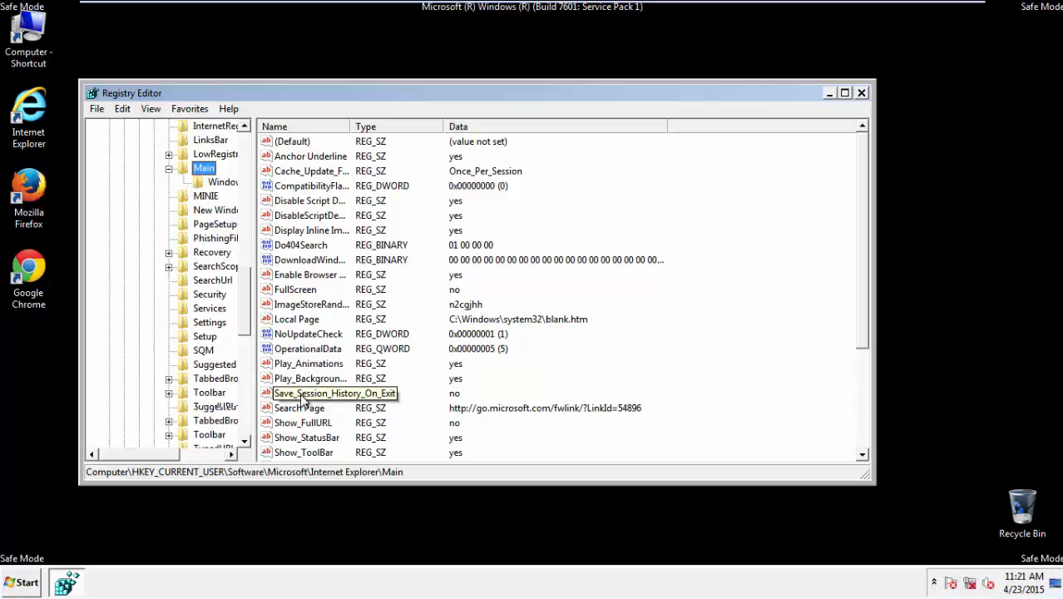
- Delete the HereIAmAds Start Page value and close Registry Editor
scroll(down, 3)
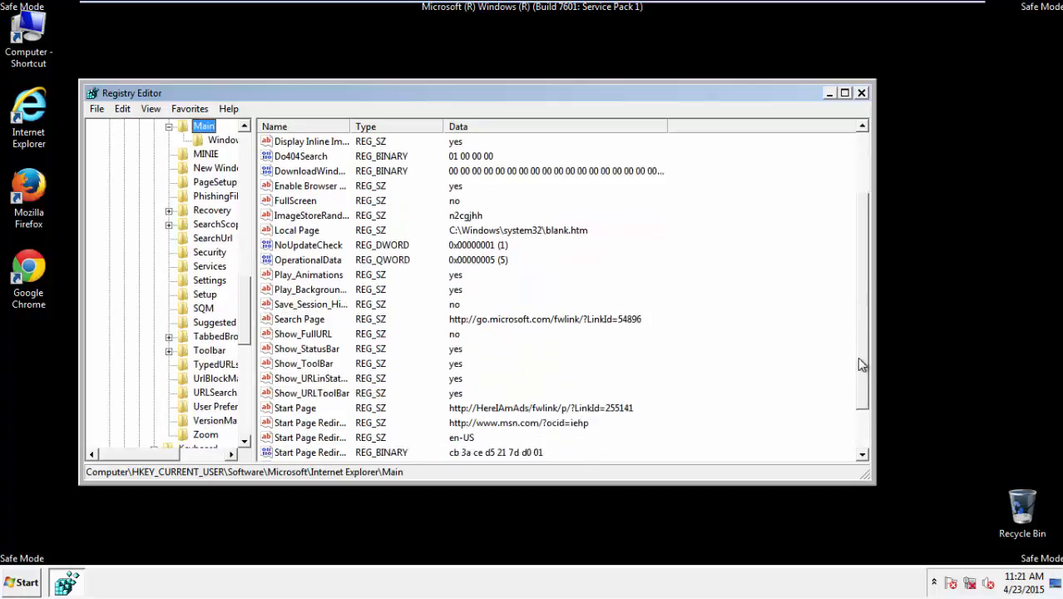
scroll(down, 3)
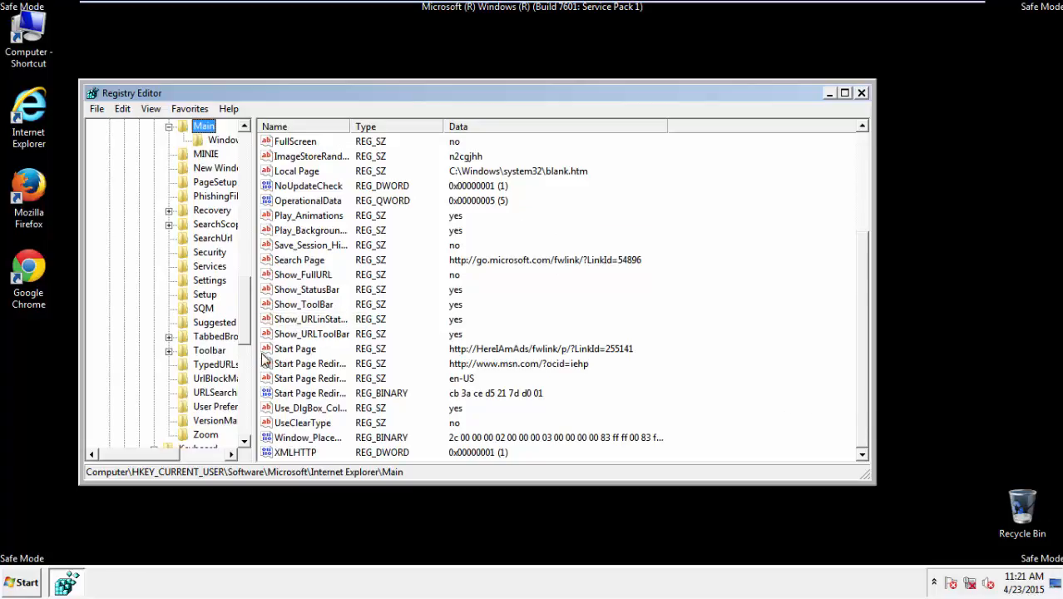
click(295, 348)
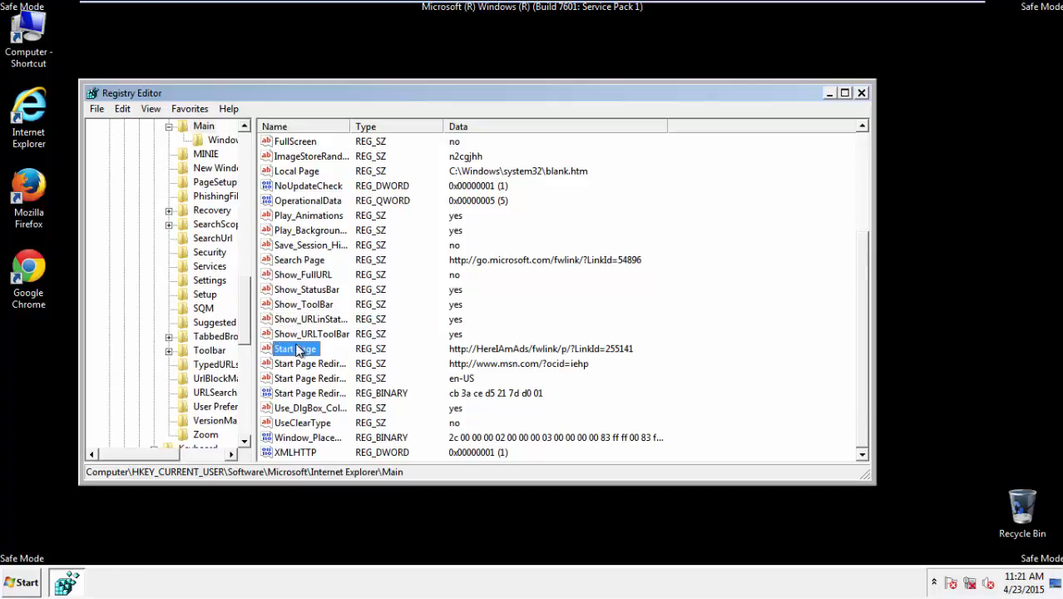
right_click(295, 348)
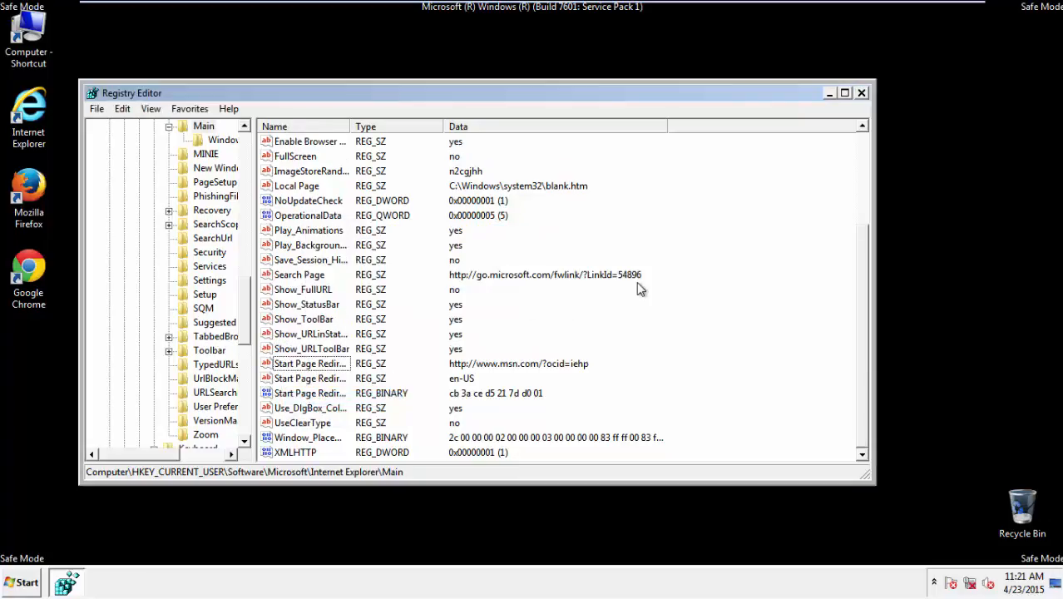
click(861, 93)
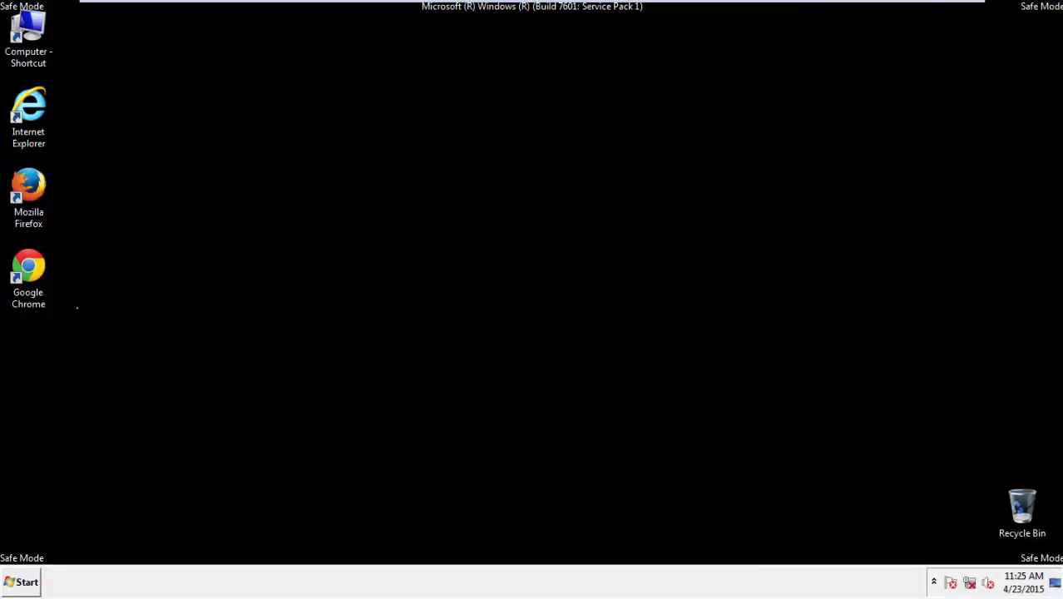
- Launch Firefox and clear all history, cookies, cache, logins, offline data and site preferences
double_click(29, 185)
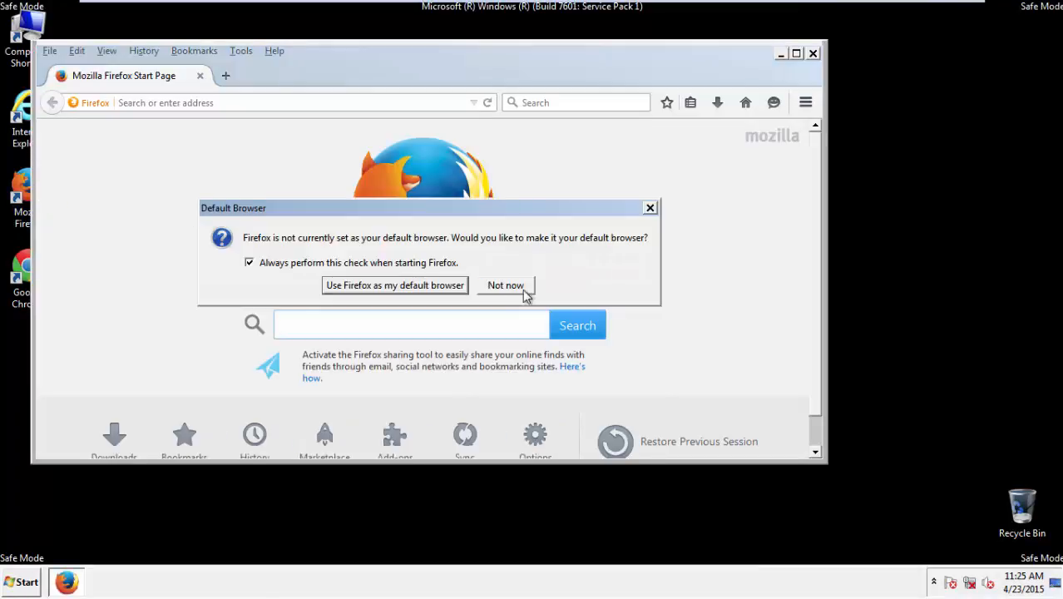
click(505, 284)
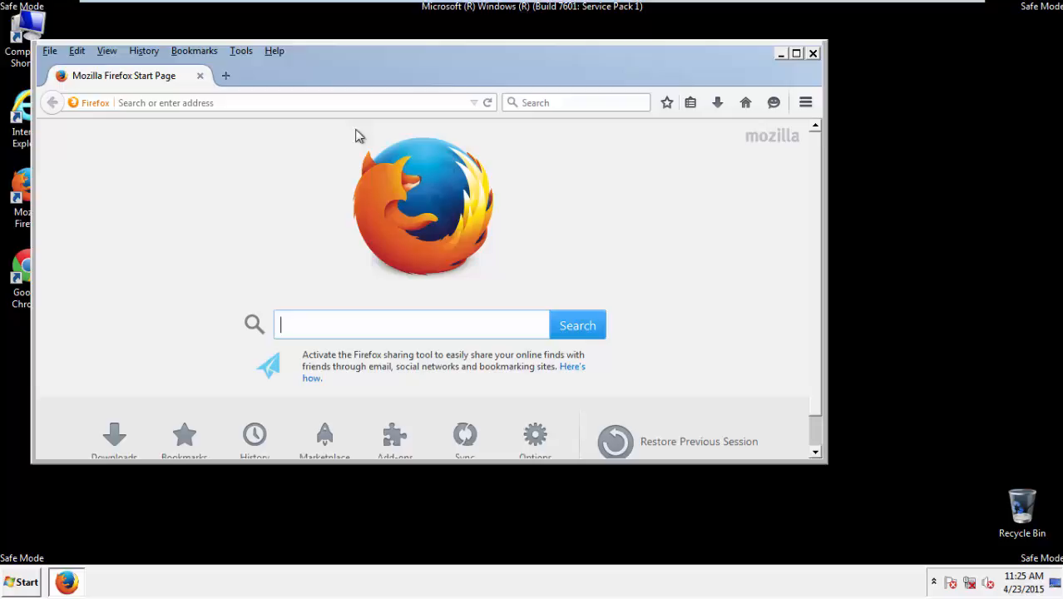
click(144, 50)
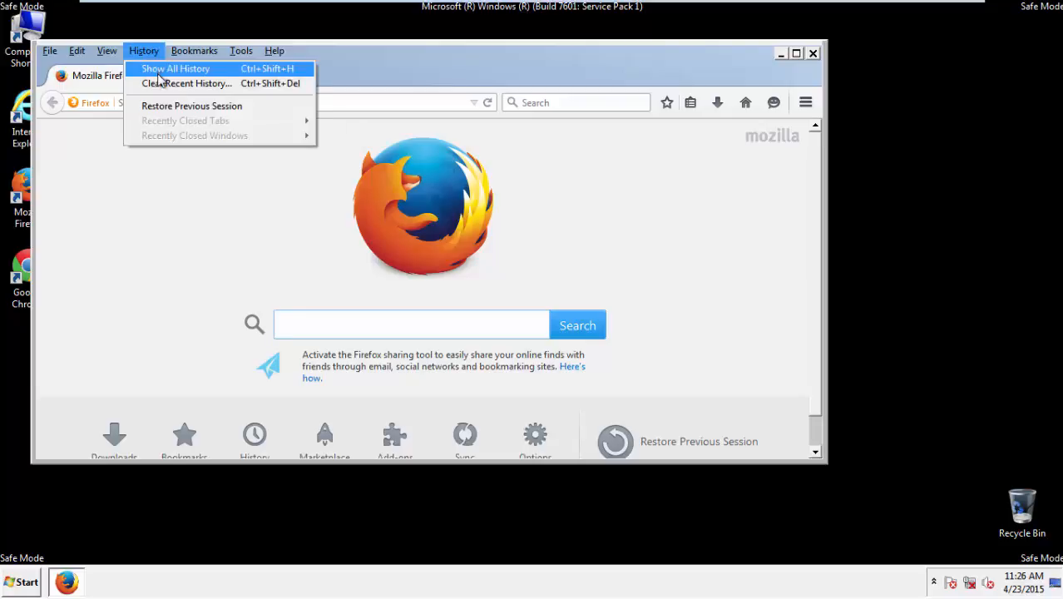
click(187, 83)
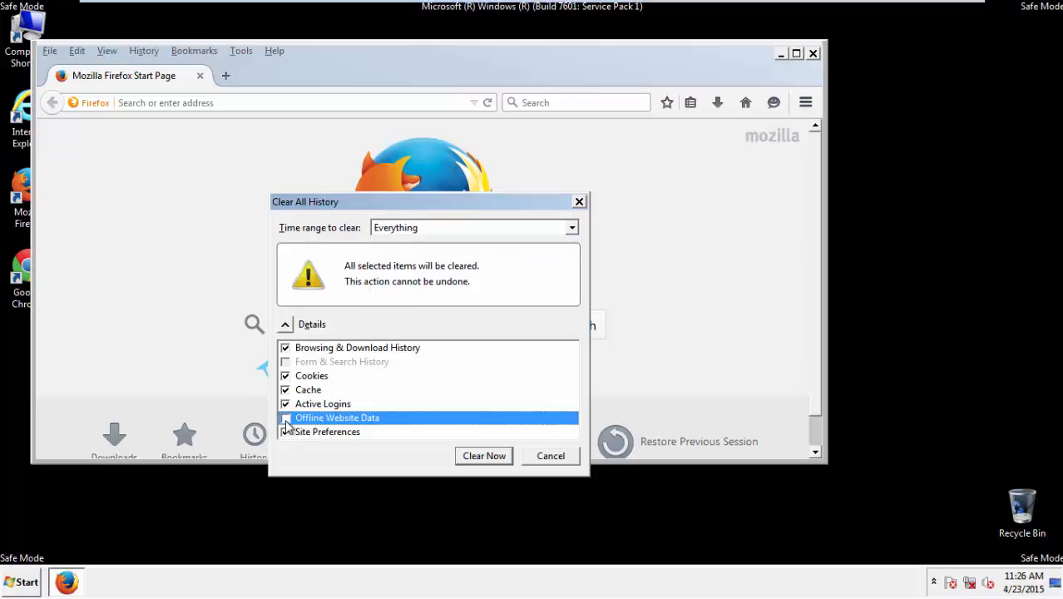
click(285, 432)
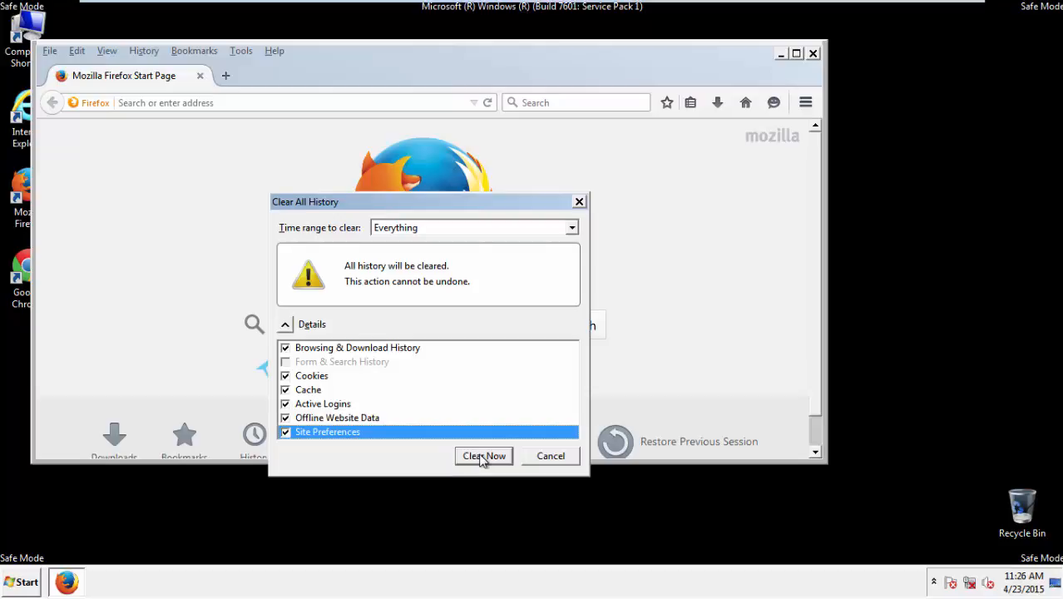
click(483, 455)
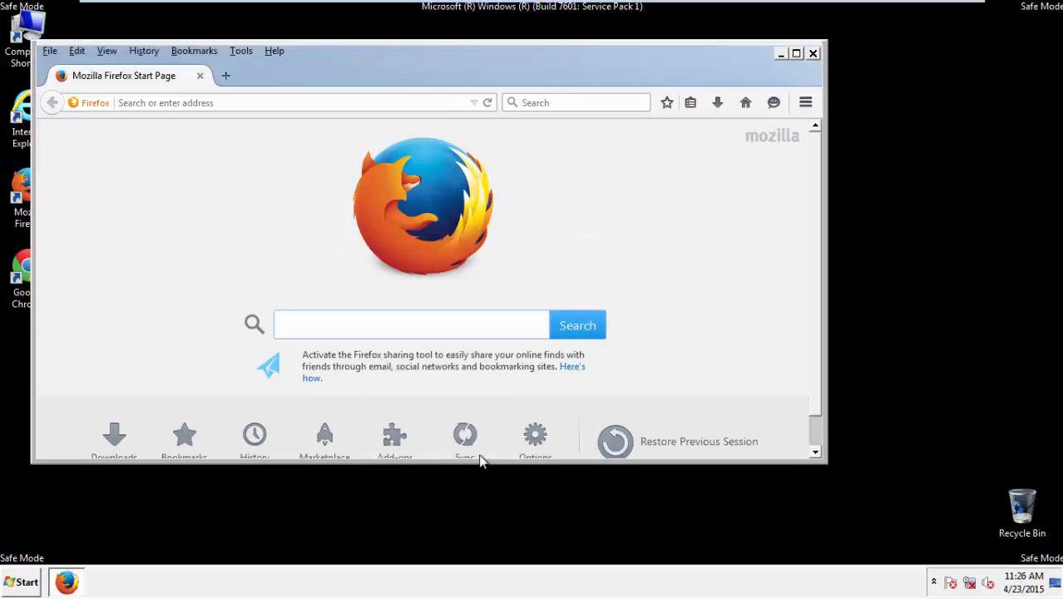
- Refresh Firefox from Troubleshooting Information and finish the Import Wizard
click(274, 51)
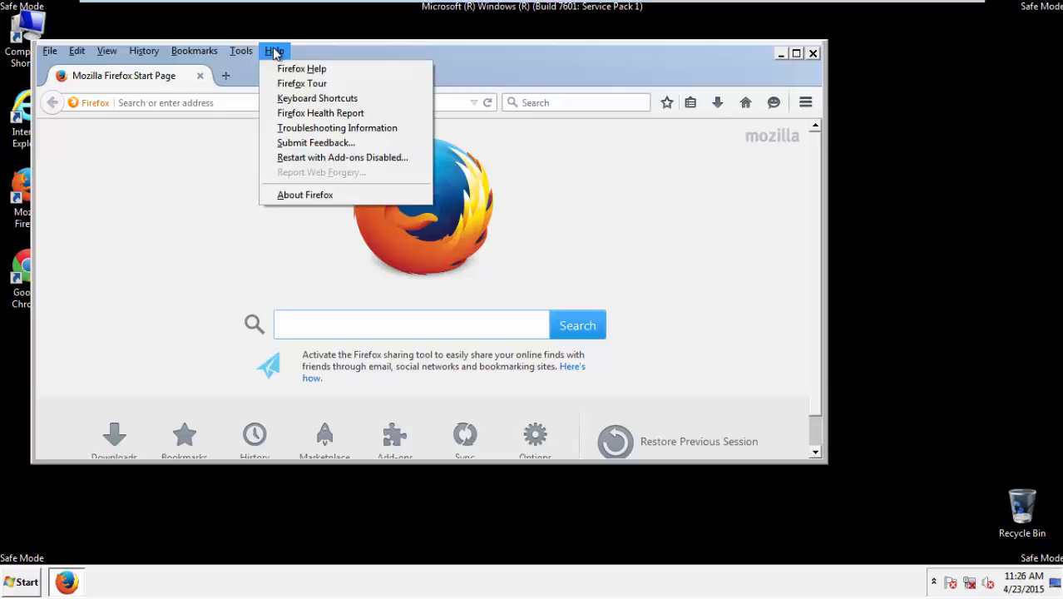
click(337, 127)
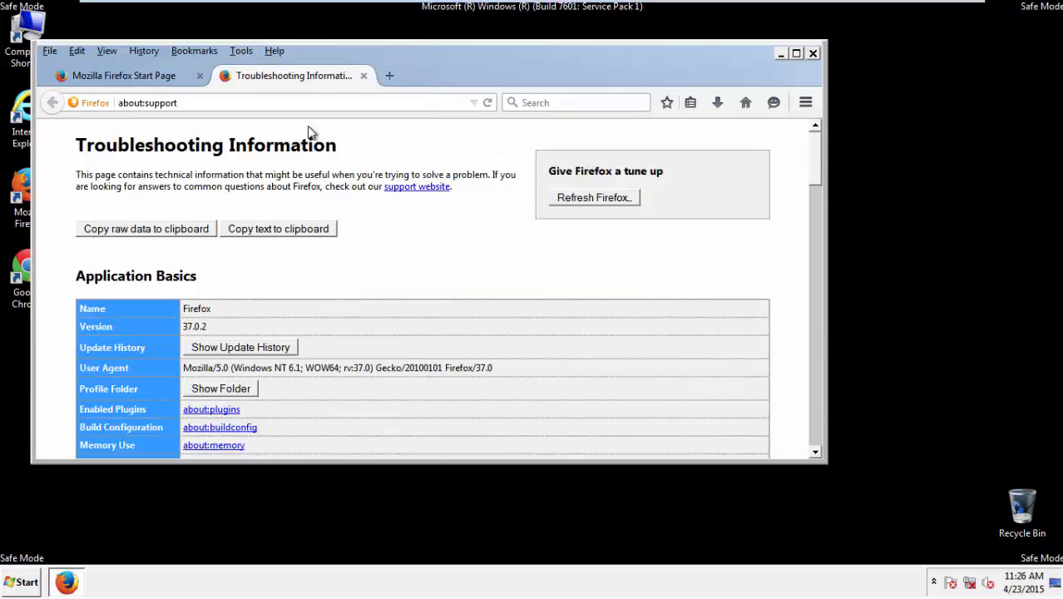
click(593, 197)
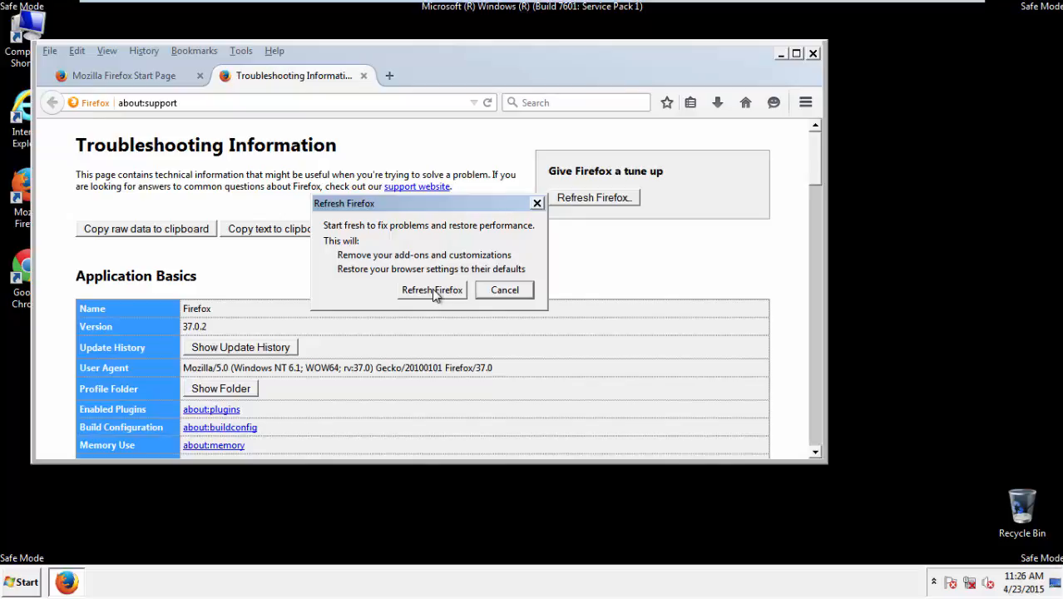
click(432, 290)
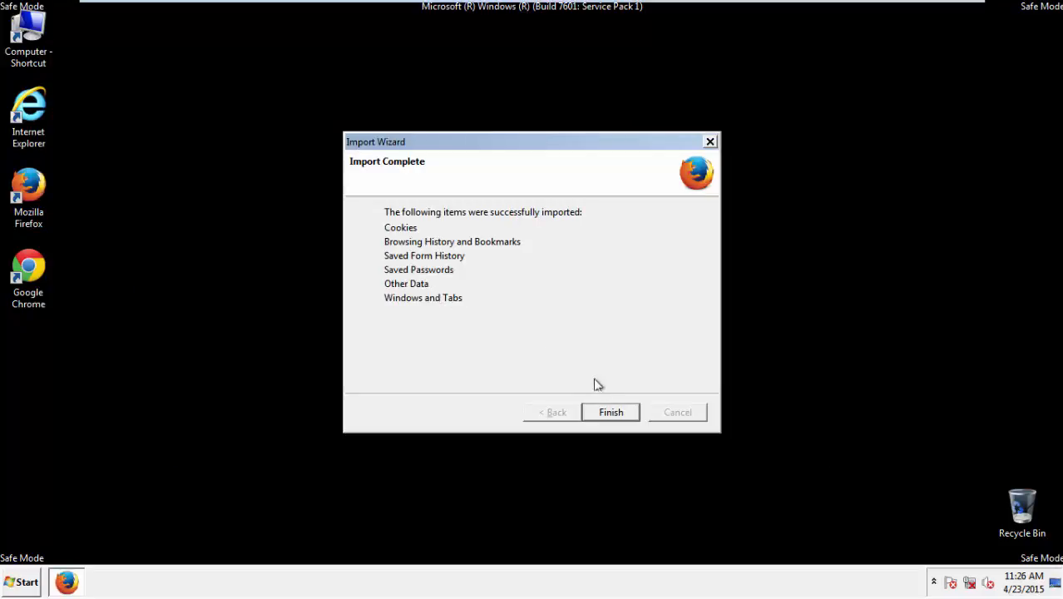
click(611, 412)
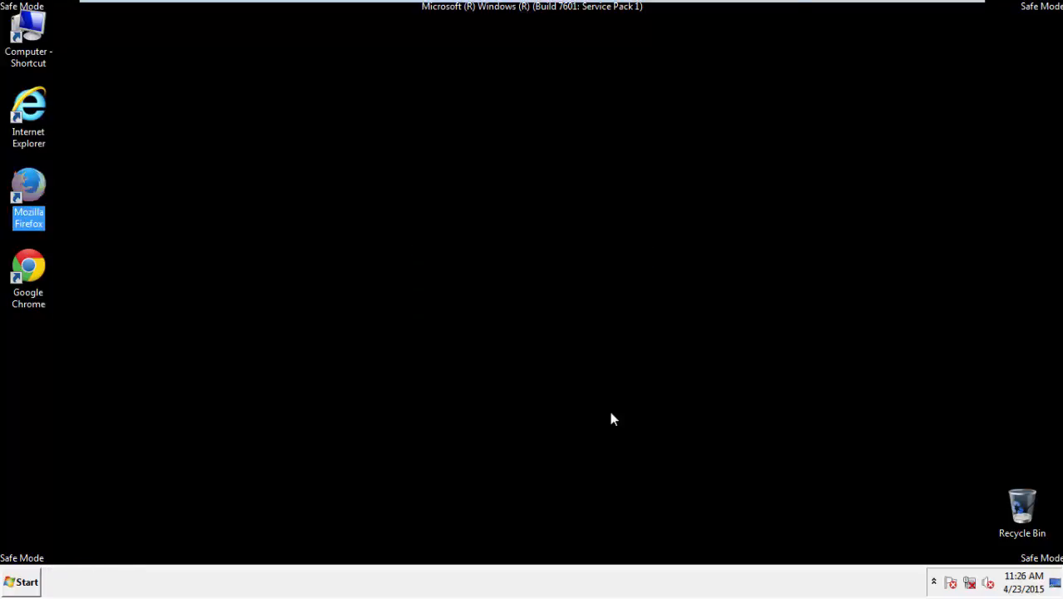
- Relaunch the refreshed Firefox, decline the default-browser prompt, close it, and start Chrome
double_click(28, 184)
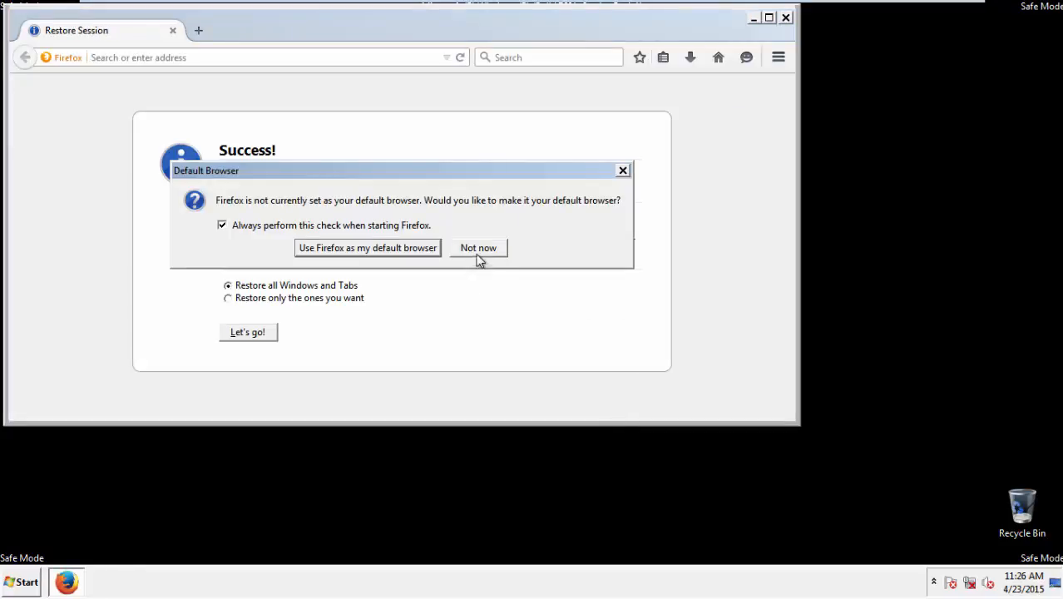
click(478, 248)
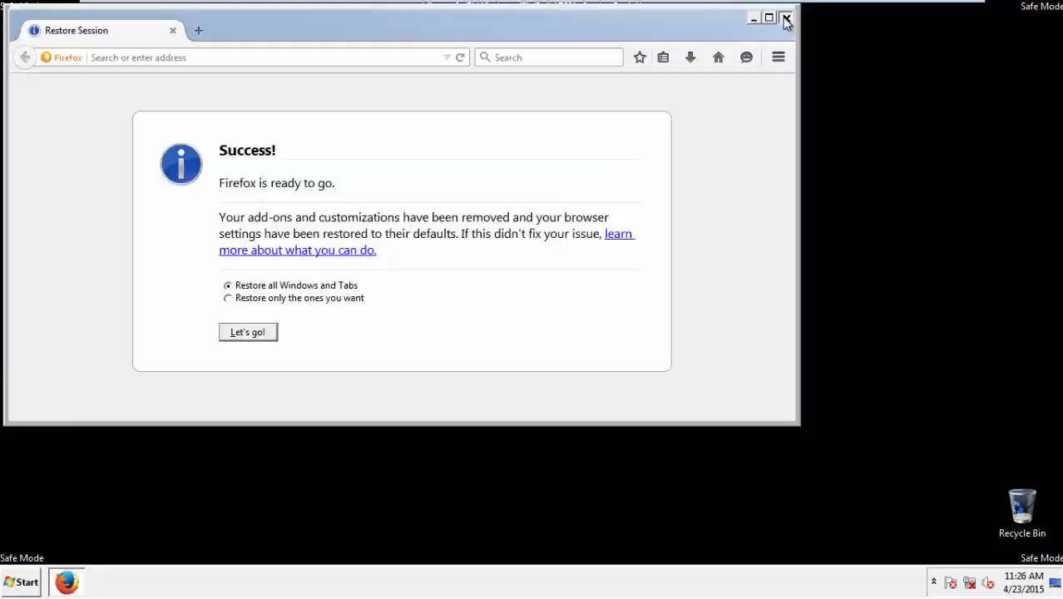
click(784, 18)
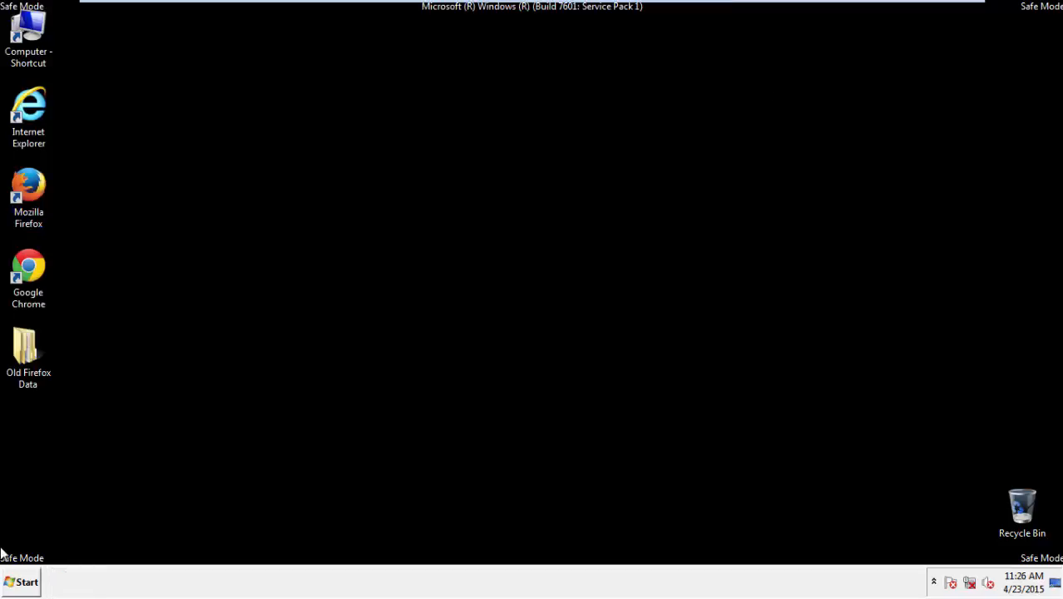
double_click(28, 268)
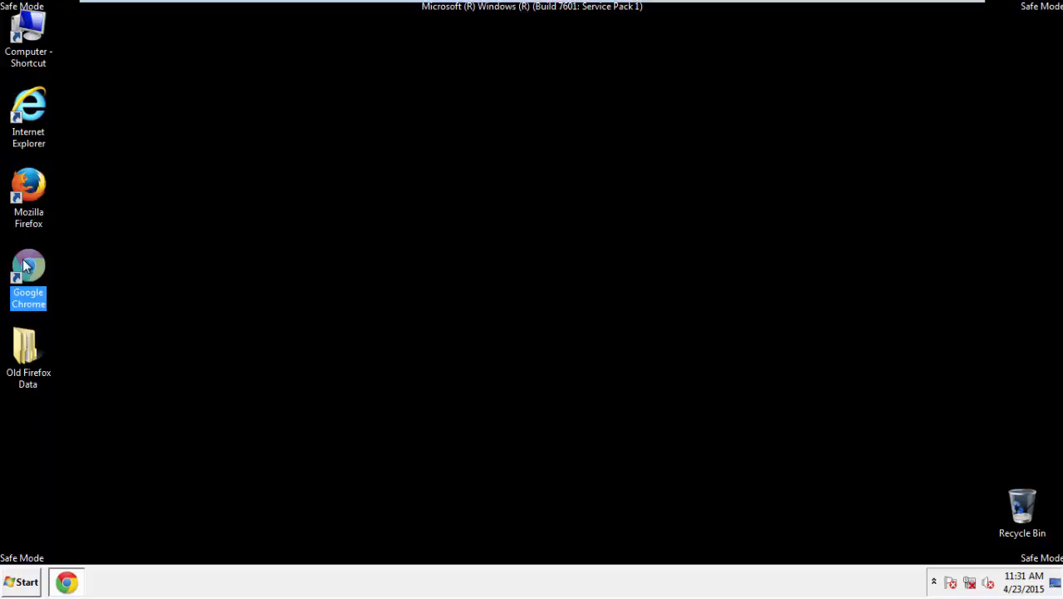
- Open Chrome, dismiss the default-browser infobar, and show the Settings page
double_click(28, 271)
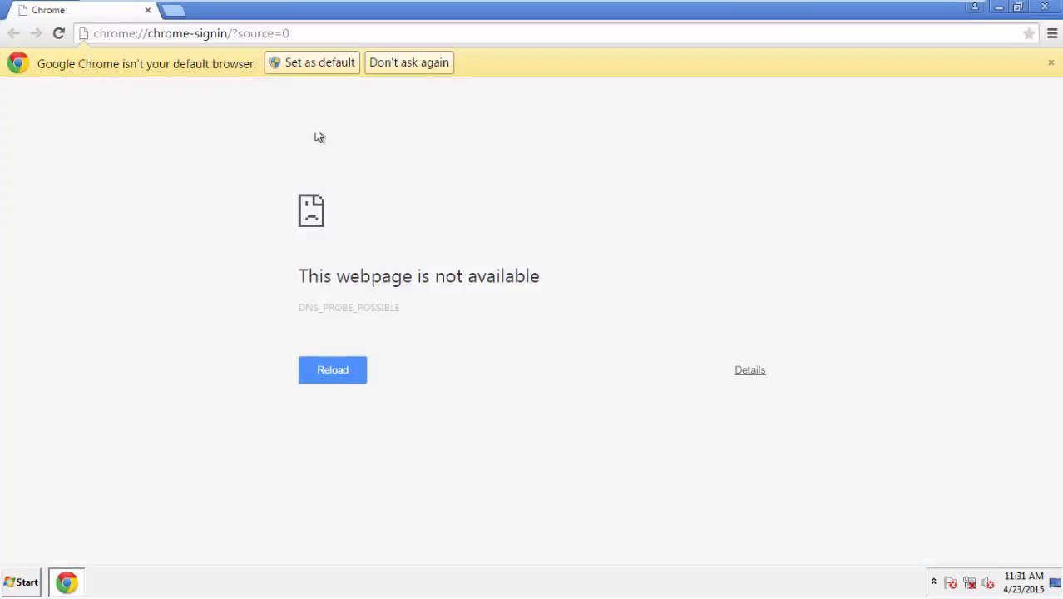
click(1050, 62)
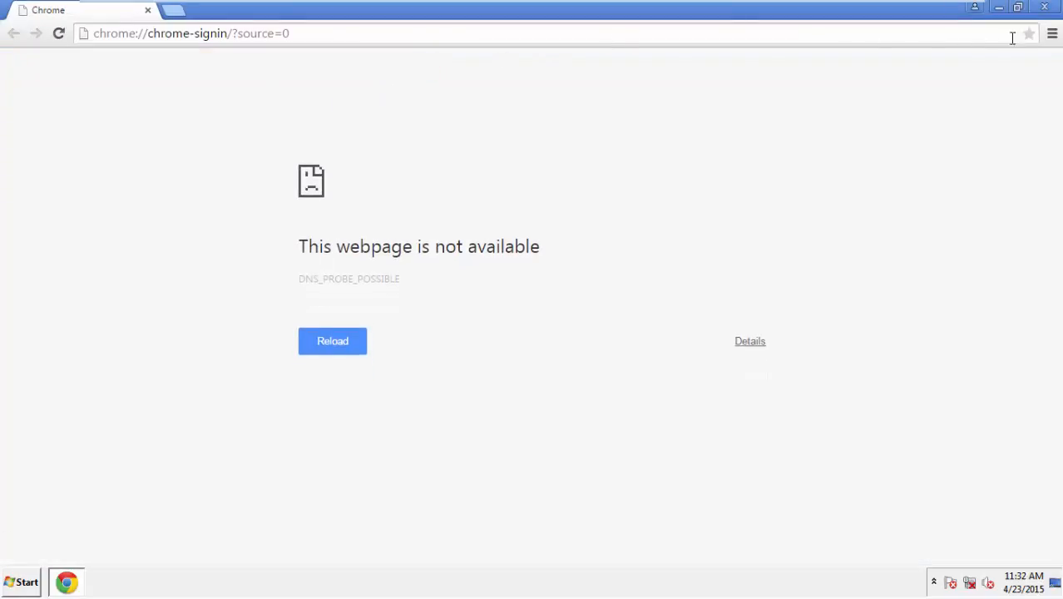
click(1052, 33)
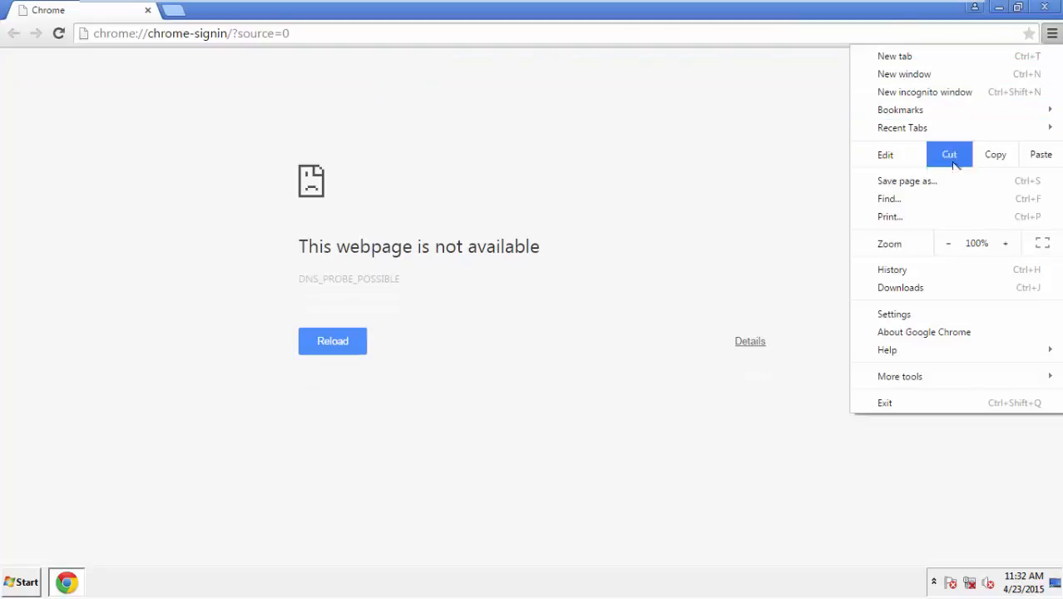
click(894, 315)
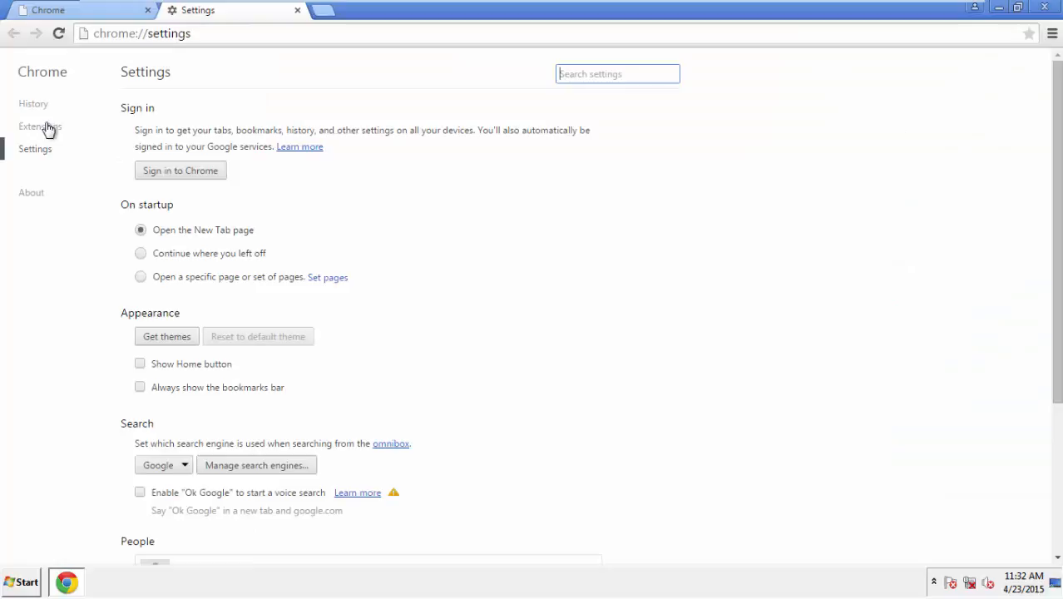
- Clear Chrome data from the beginning of time, including autofill, hosted app data and content licenses
click(33, 104)
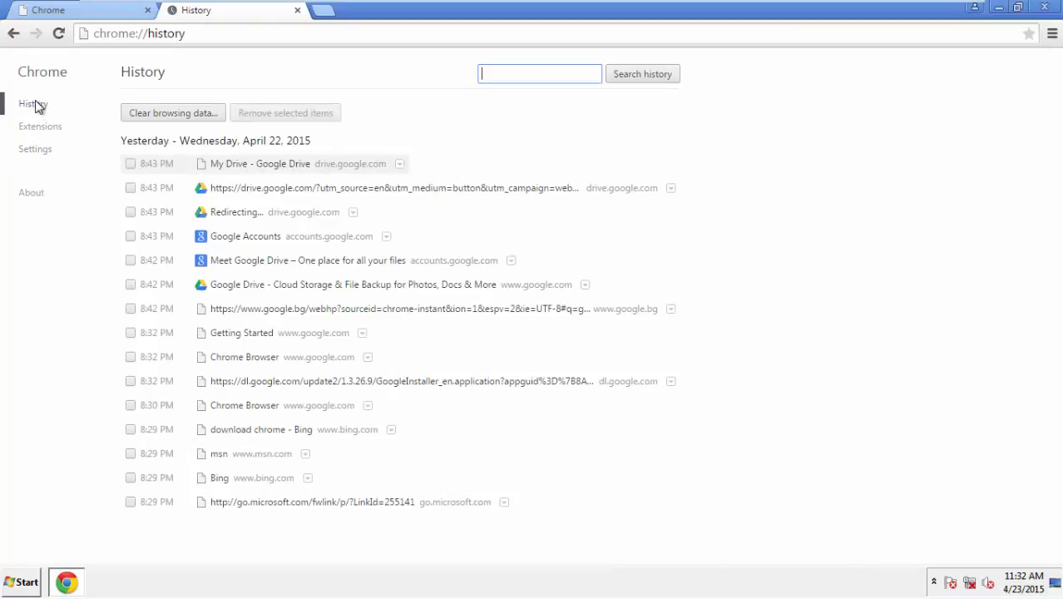
mouse_move(172, 112)
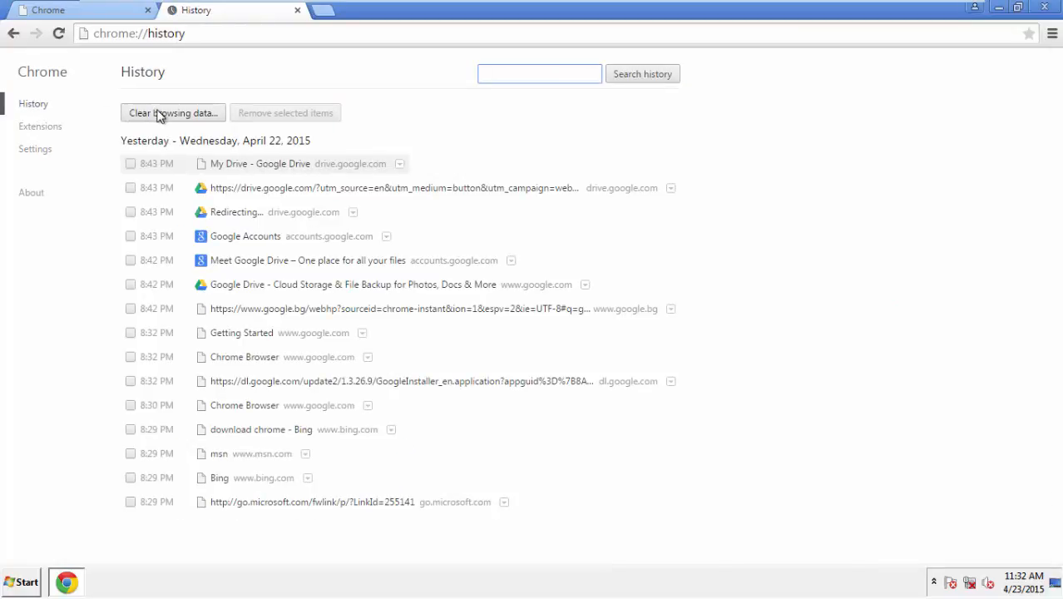
click(172, 113)
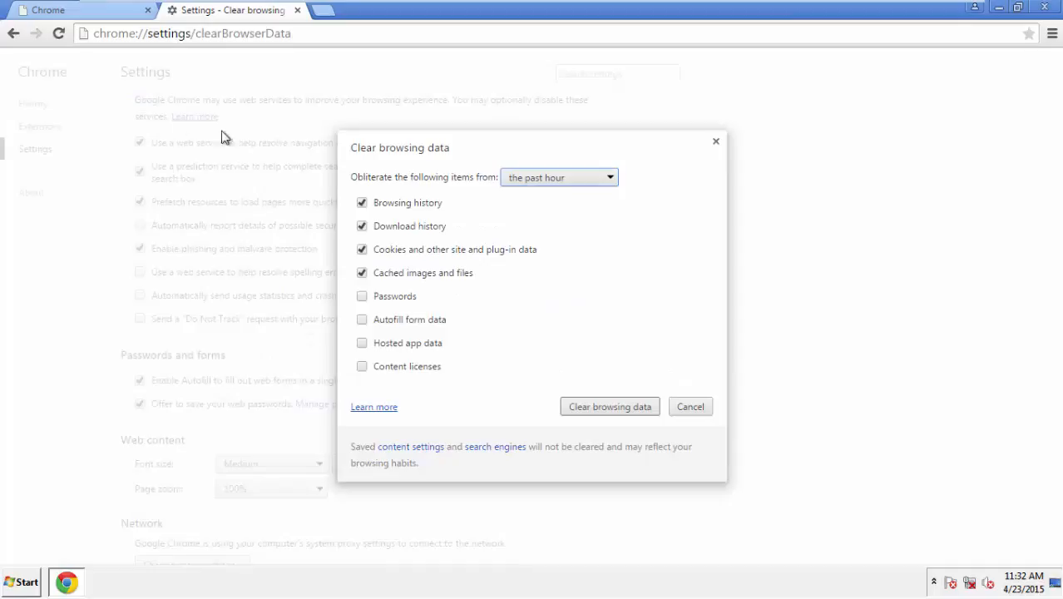
click(559, 176)
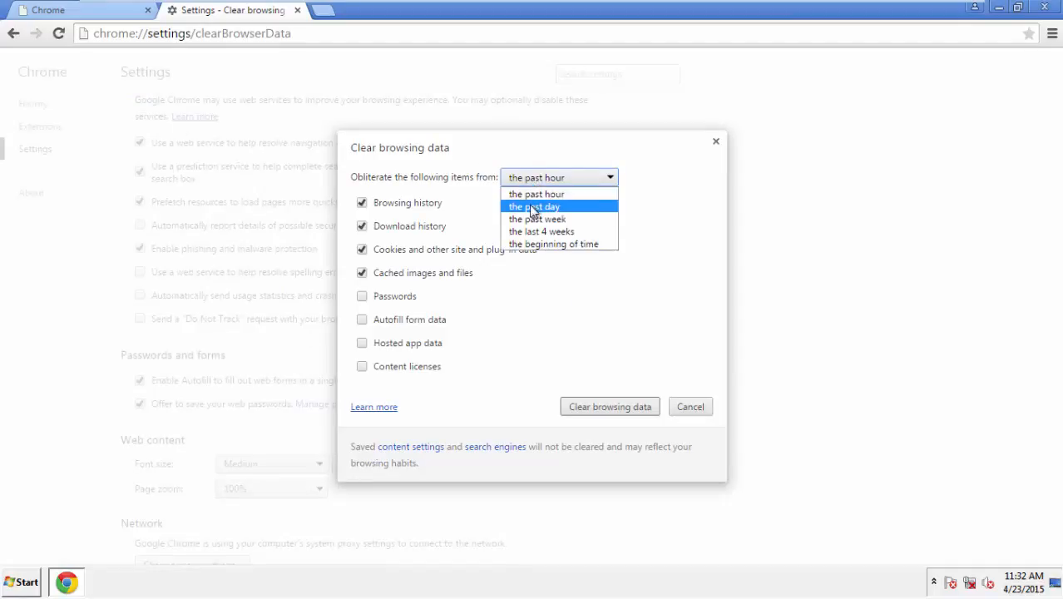
mouse_move(537, 219)
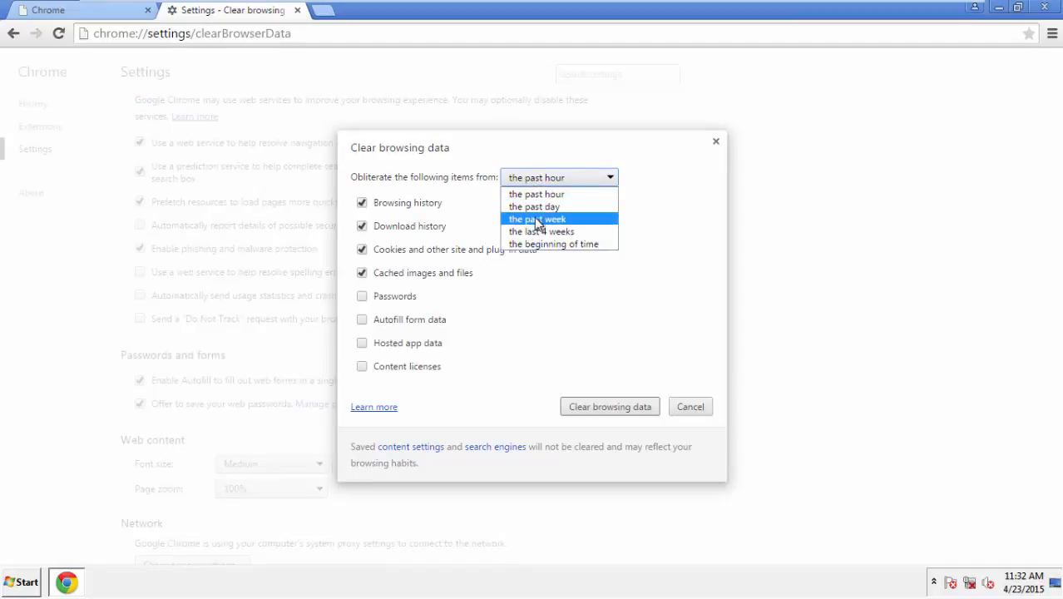
mouse_move(546, 223)
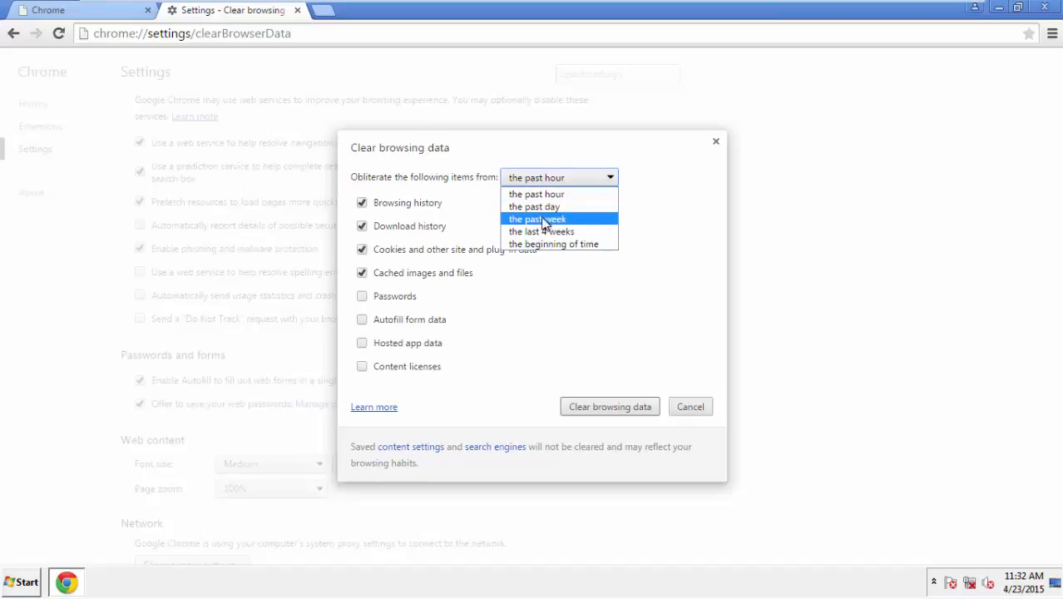
mouse_move(533, 249)
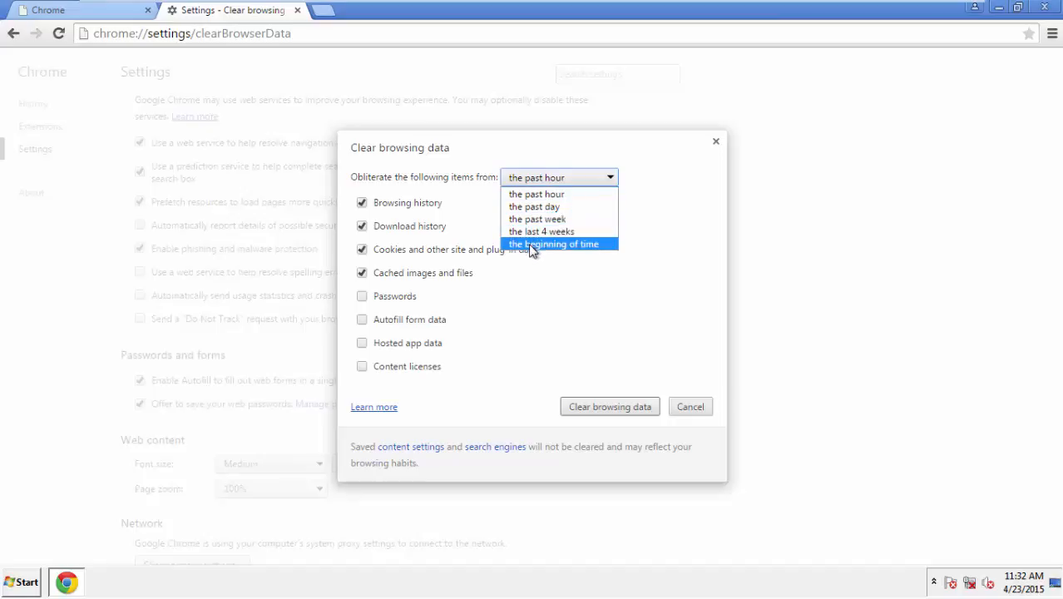
click(558, 244)
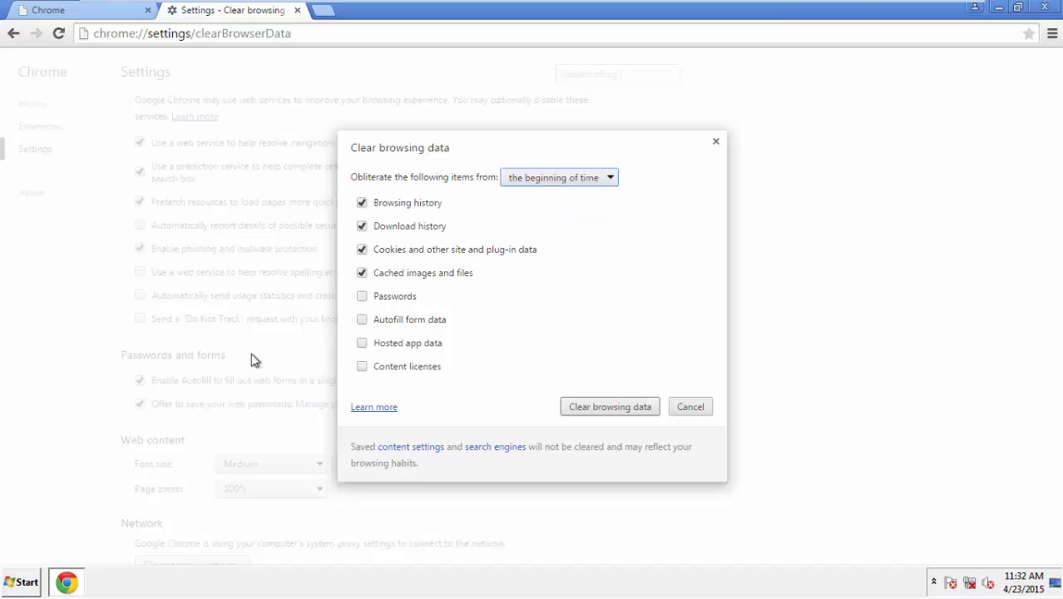
click(361, 319)
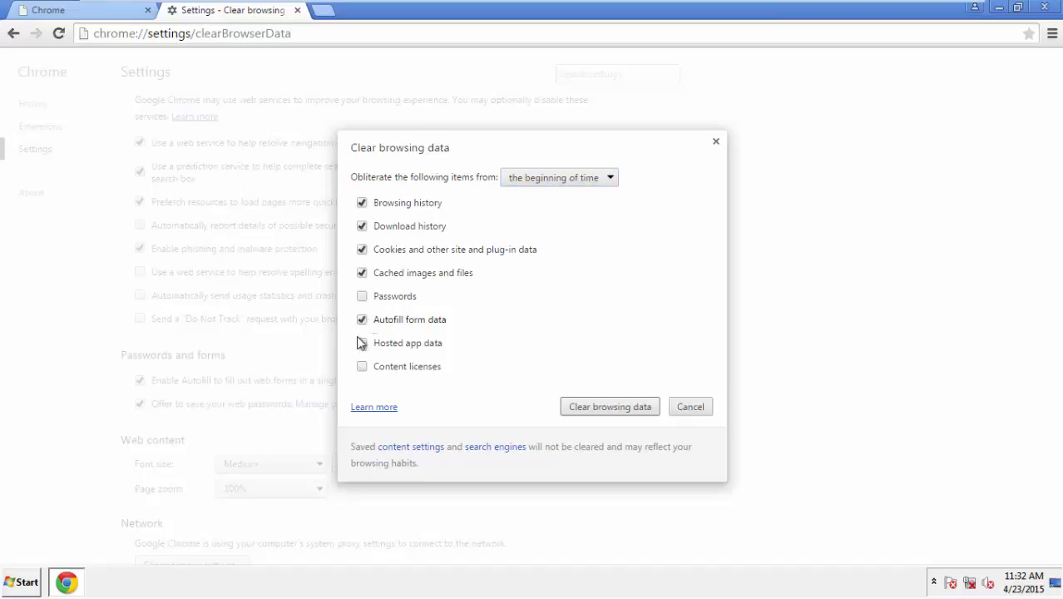
click(361, 366)
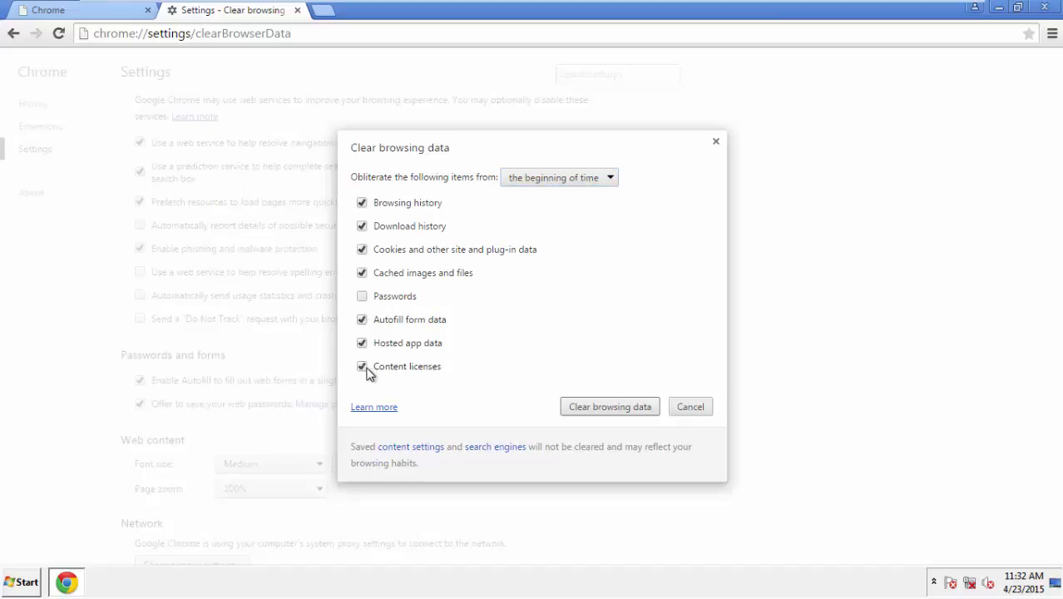
click(610, 406)
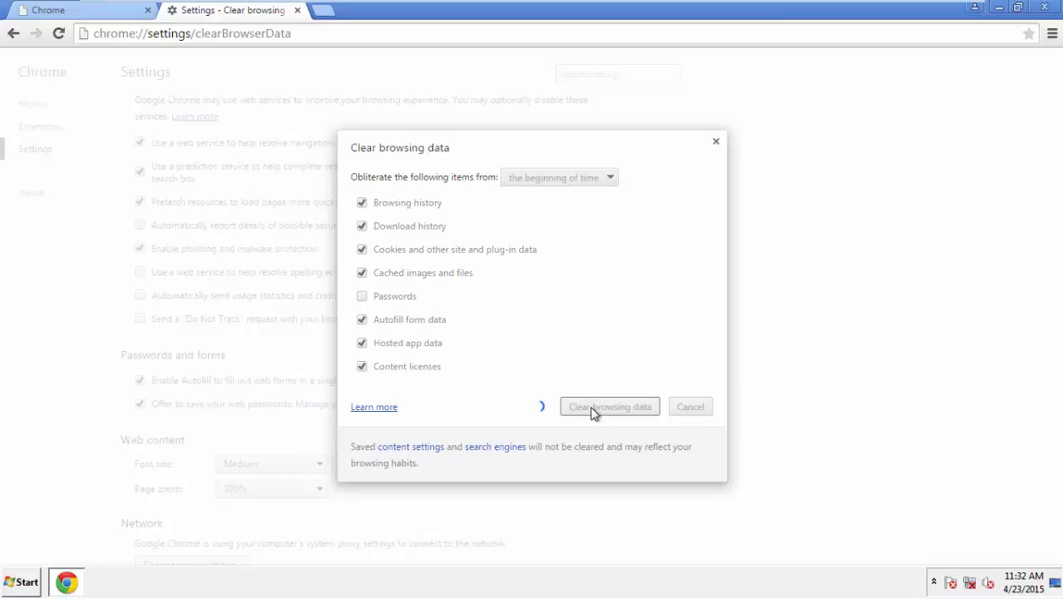
click(610, 406)
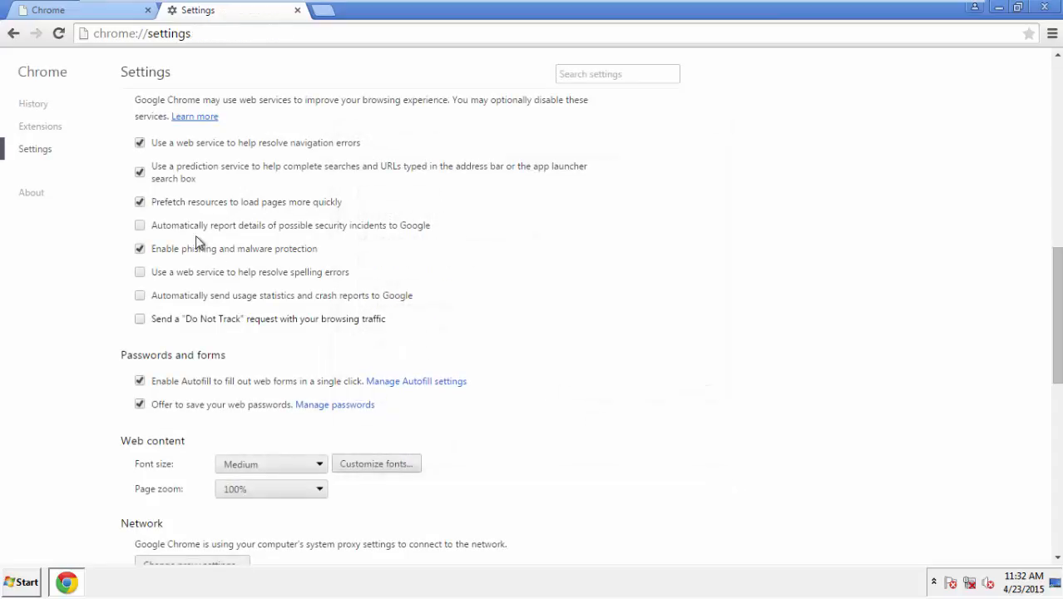
- Confirm 'Reset settings' at the bottom of Chrome Settings
scroll(down, 3)
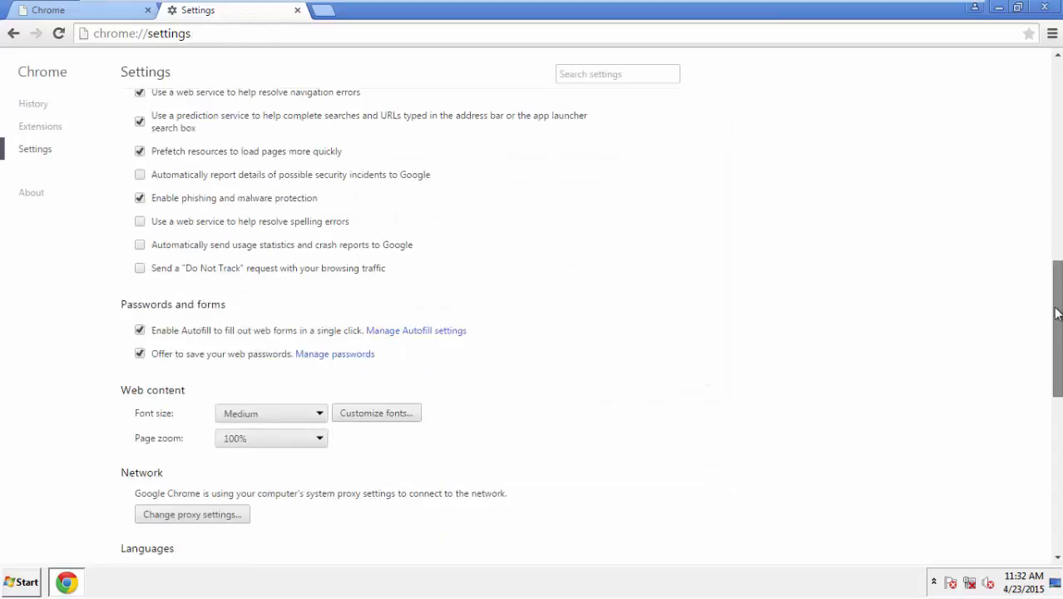
scroll(down, 3)
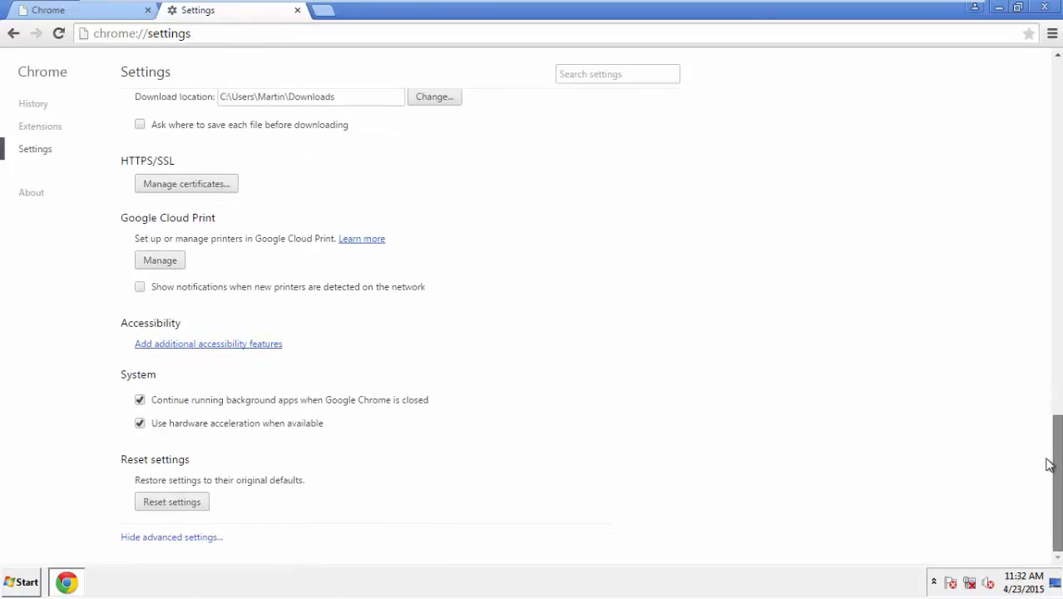
click(172, 502)
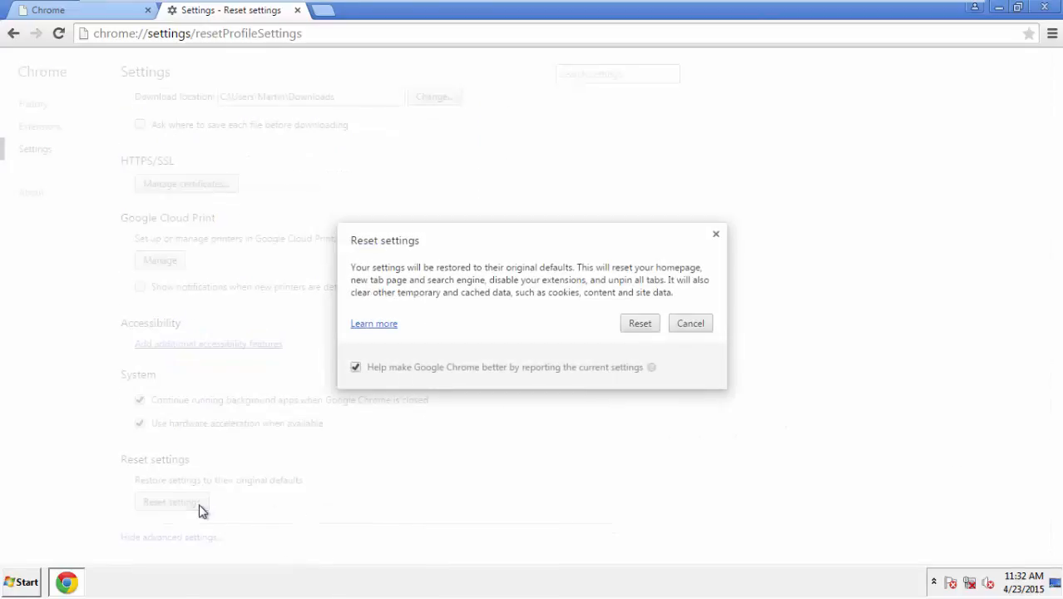
mouse_move(640, 323)
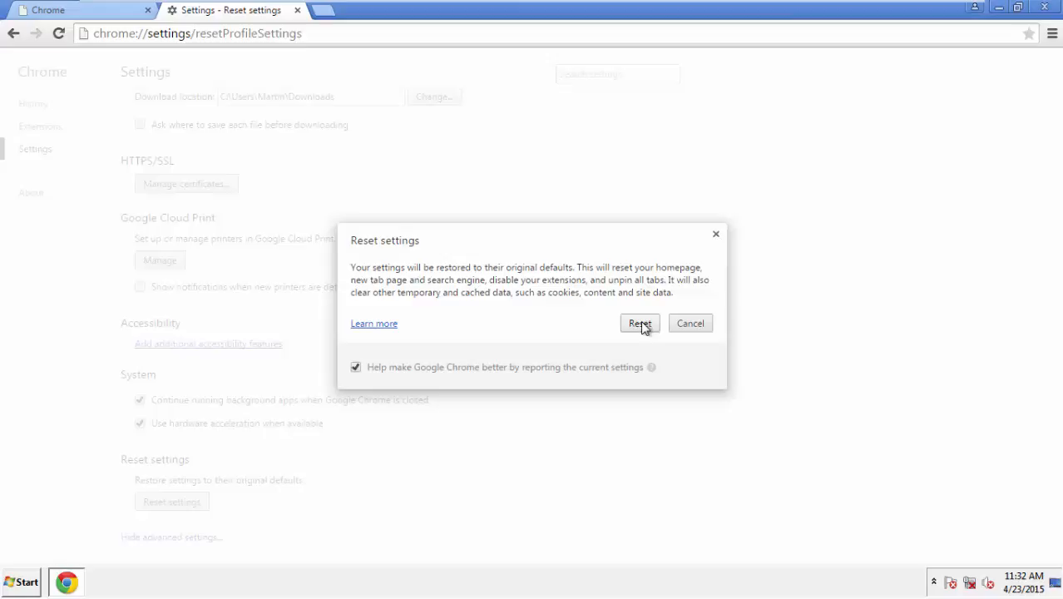
click(640, 323)
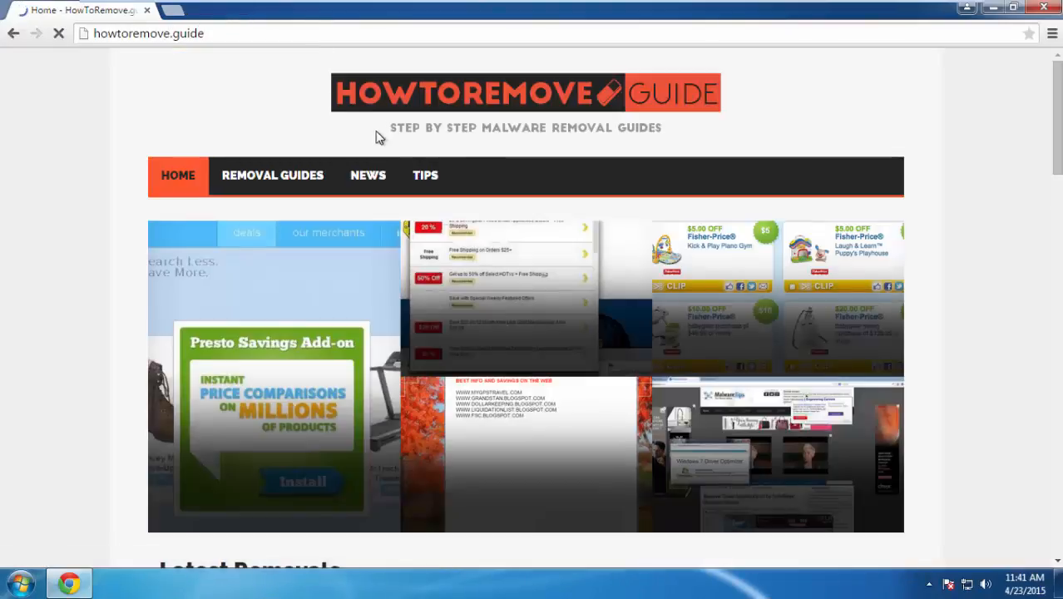
- Open the 'PC Optimization Tips' post from the howtoremove.guide TIPS section
click(425, 175)
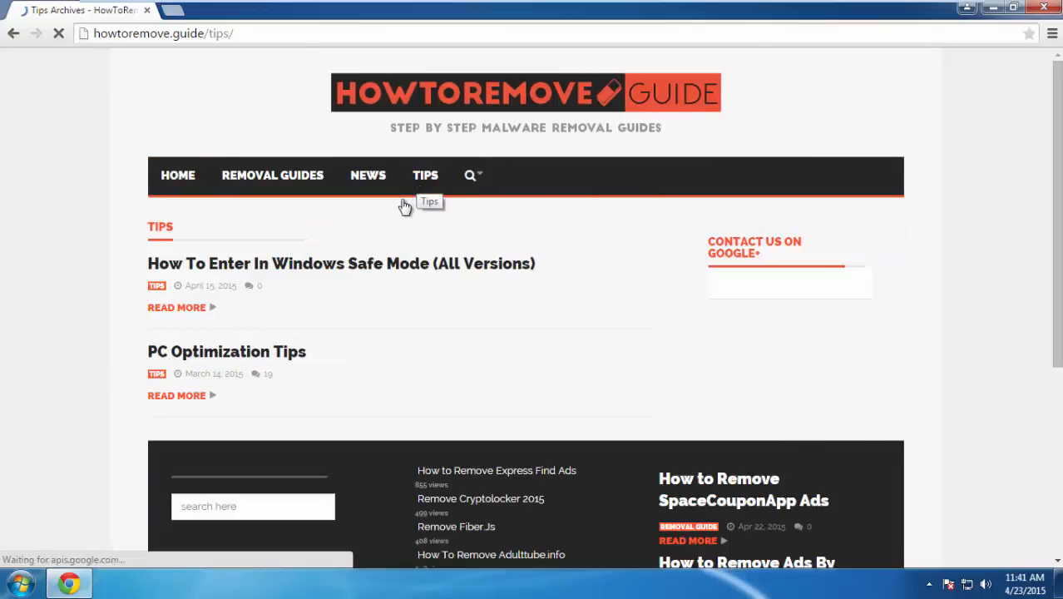
click(227, 351)
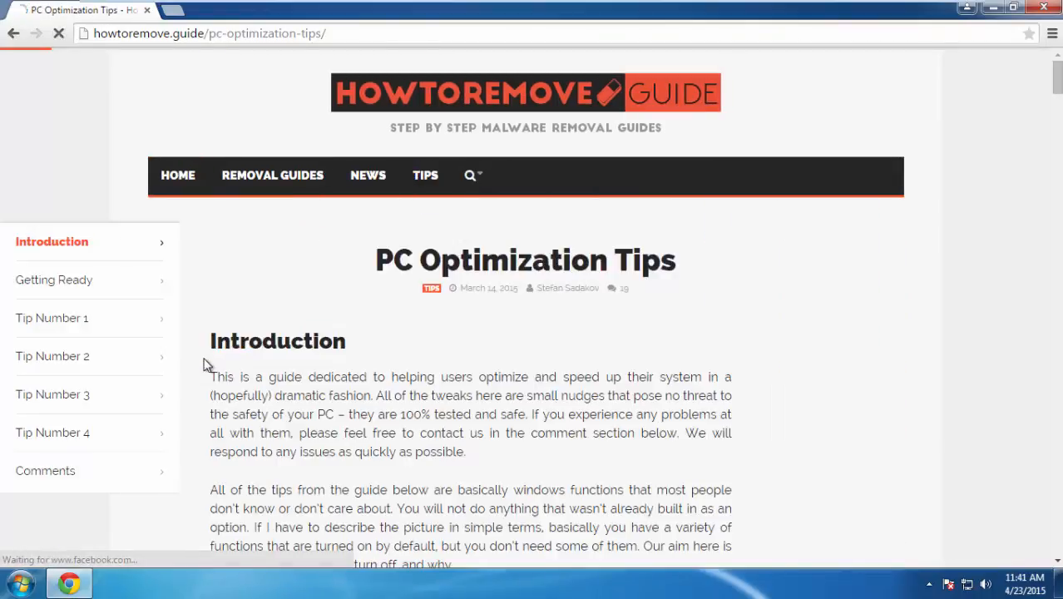